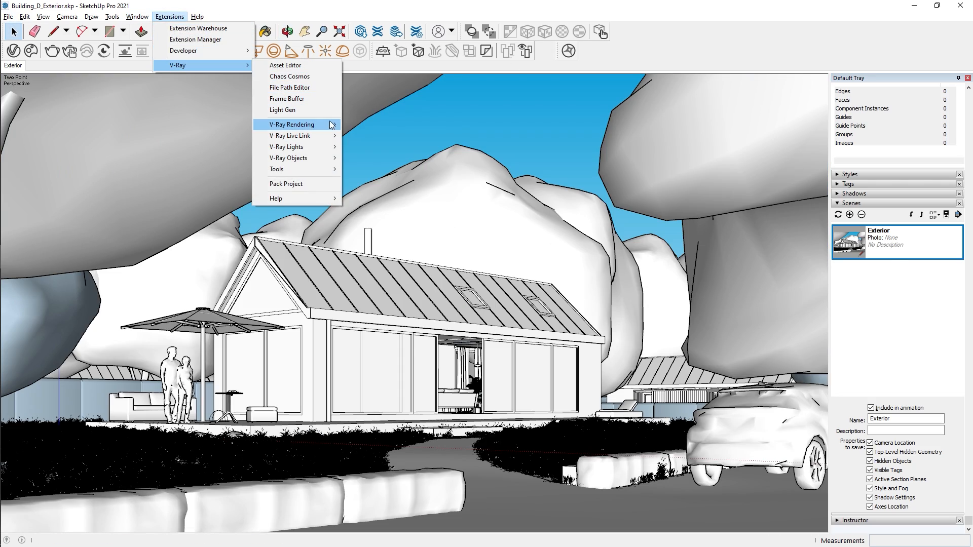
Export the SketchUp scene from V-Ray as Building_D_Exterior.vrscene, overwriting the existing file
{"action": "left_click", "coordinate": [291, 124]}
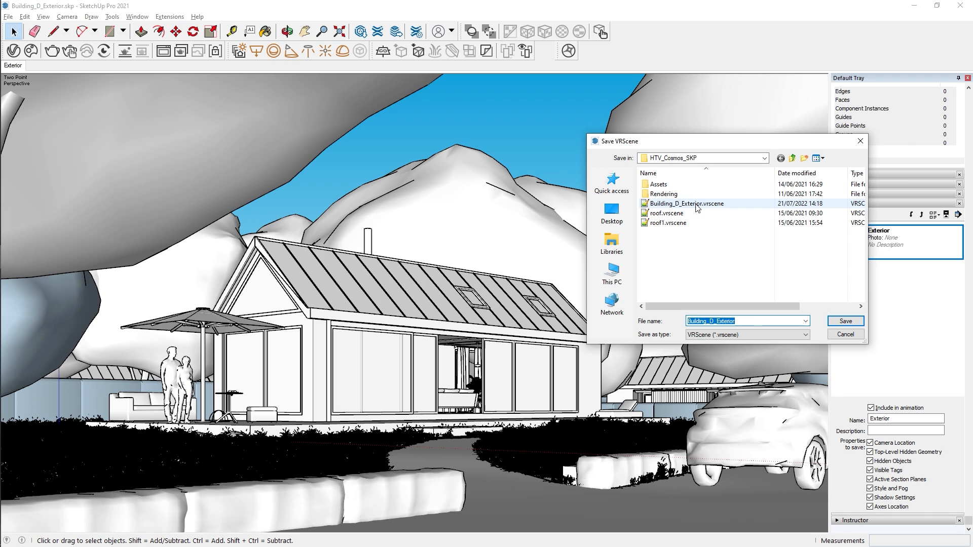
{"action": "left_click", "coordinate": [846, 321]}
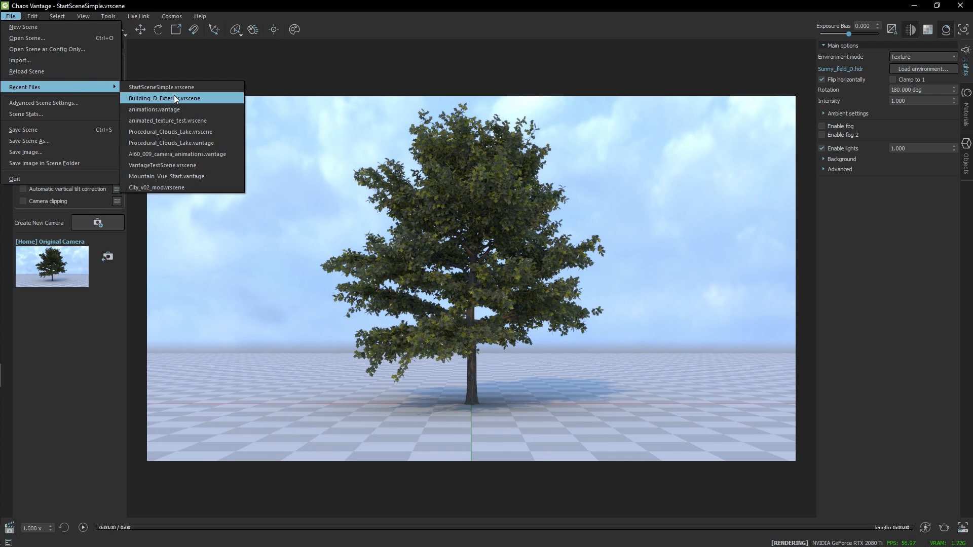
Open Building_D_Exterior.vrscene from Chaos Vantage's recent files
{"action": "left_click", "coordinate": [162, 98]}
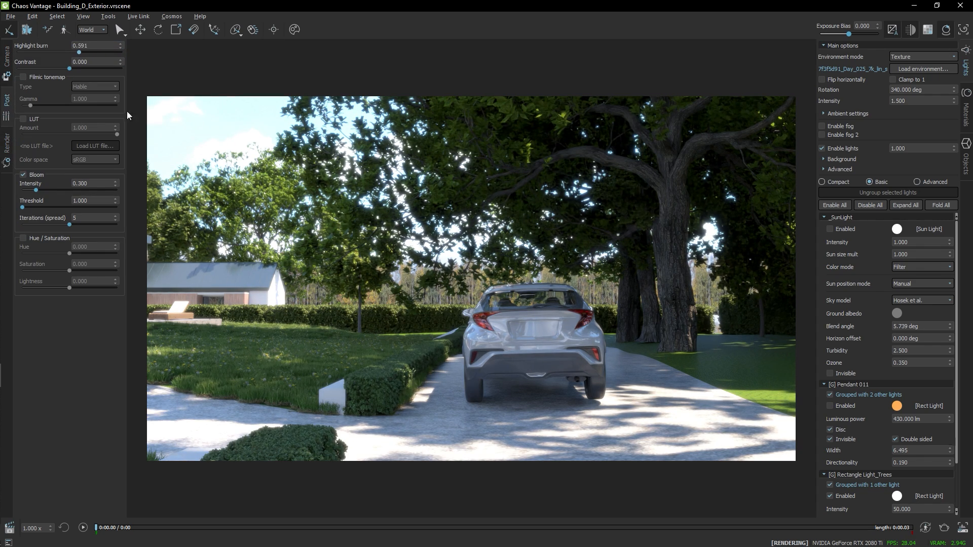
Save the driveway view of the car as a new camera named Pan_01
{"action": "left_click", "coordinate": [5, 55]}
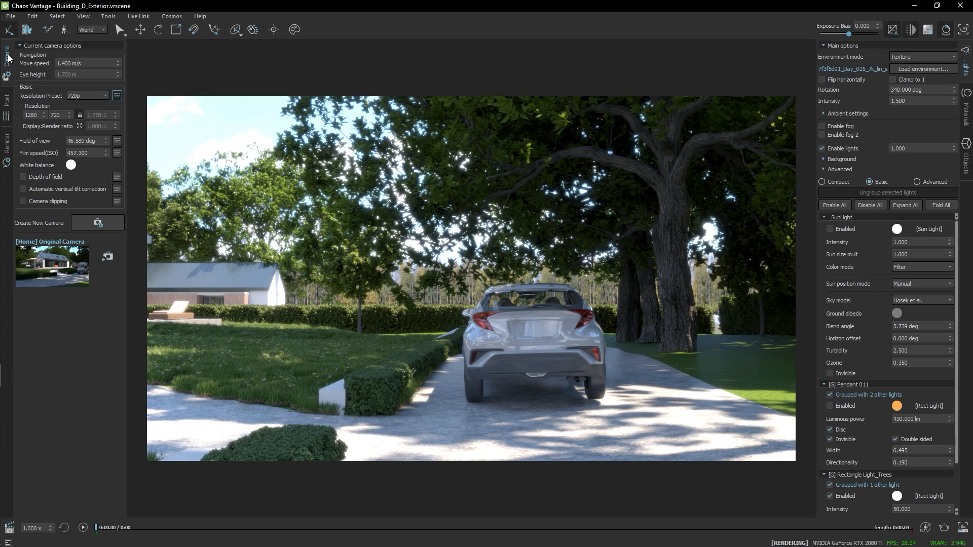
{"action": "mouse_move", "coordinate": [120, 229]}
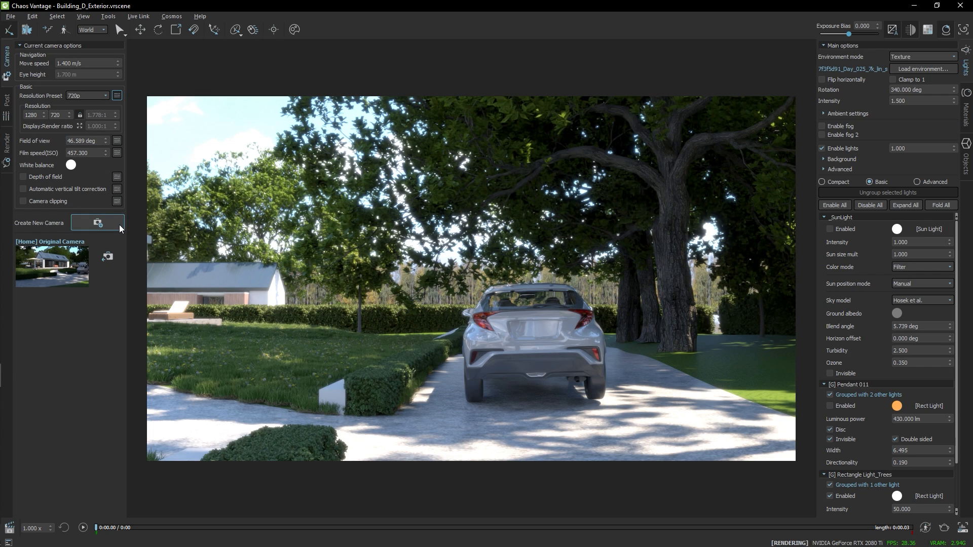
{"action": "left_click", "coordinate": [97, 223]}
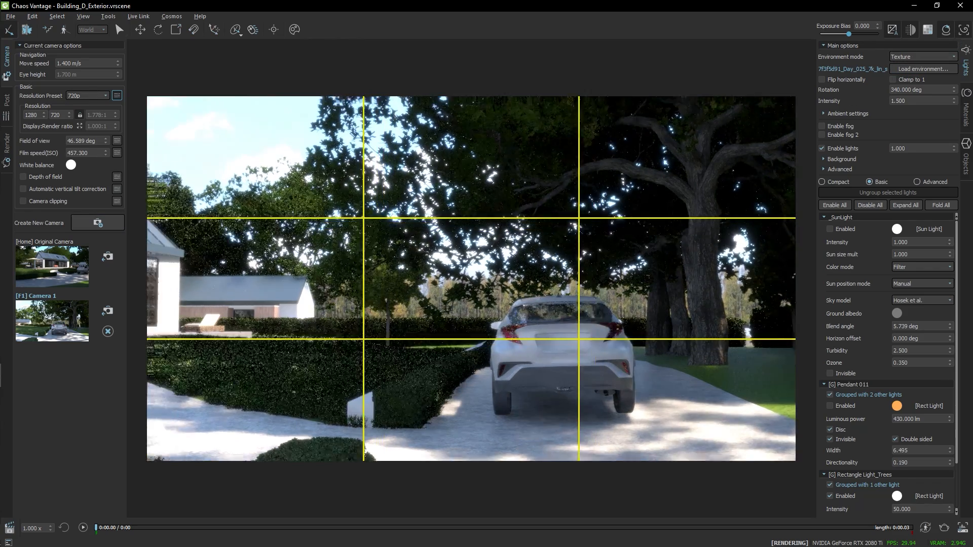
{"action": "left_click", "coordinate": [107, 311]}
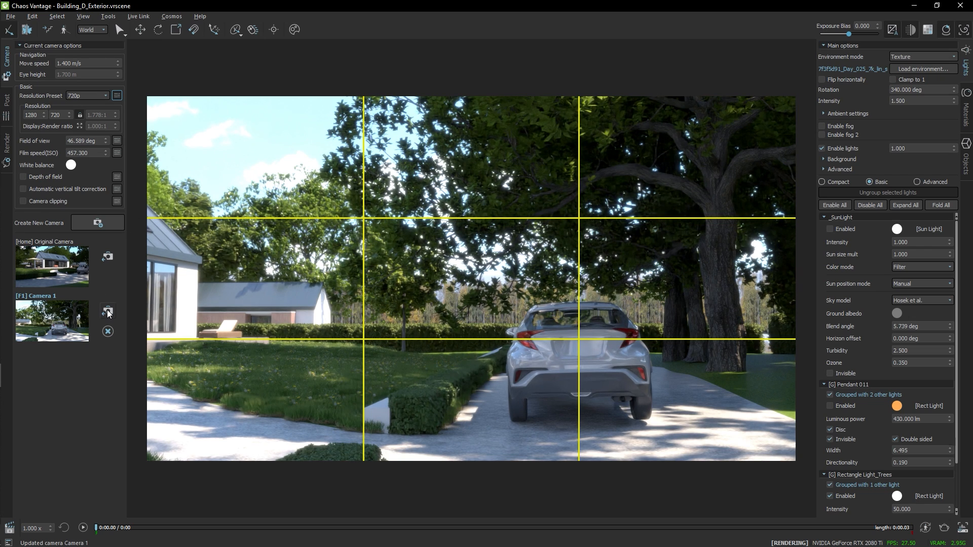
{"action": "double_click", "coordinate": [34, 296]}
{"action": "type", "text": "Pan_0"}
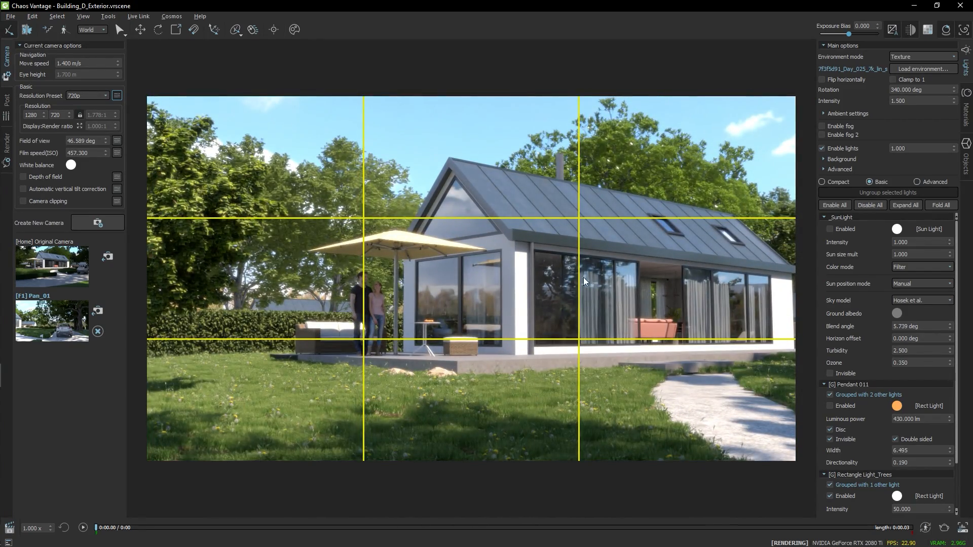
Save the house and terrace view as camera Pan_02 and update it
{"action": "left_click", "coordinate": [98, 222]}
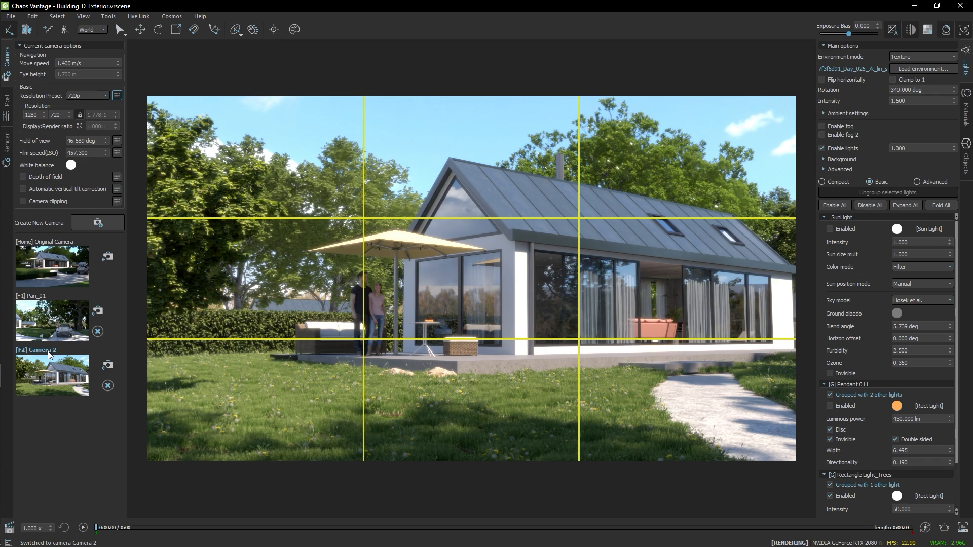
{"action": "double_click", "coordinate": [36, 349]}
{"action": "type", "text": "Pan_0"}
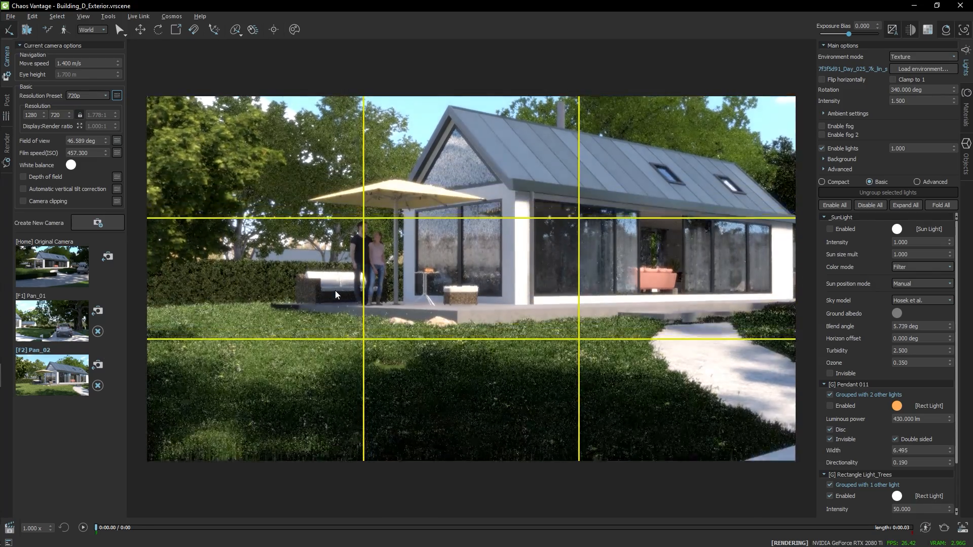
{"action": "left_click", "coordinate": [97, 365]}
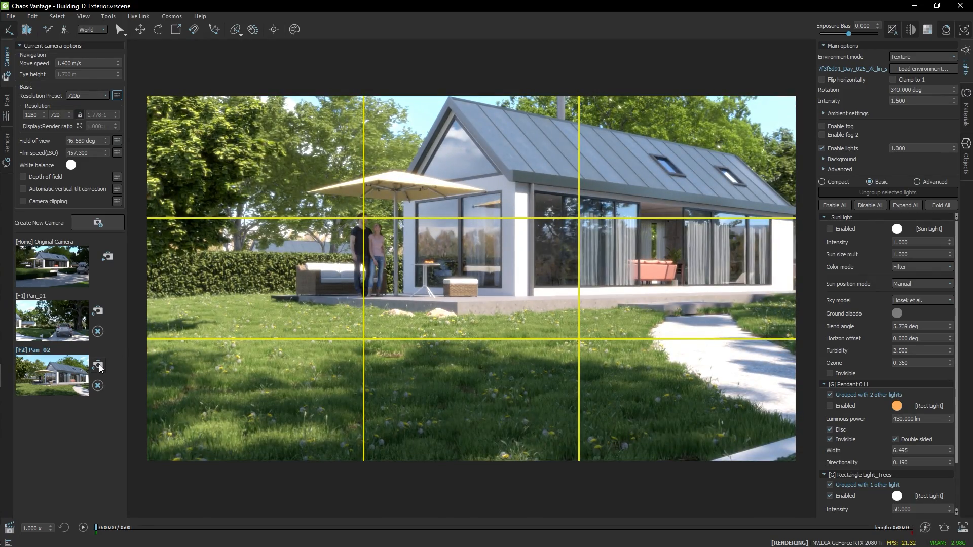
{"action": "left_click", "coordinate": [98, 365]}
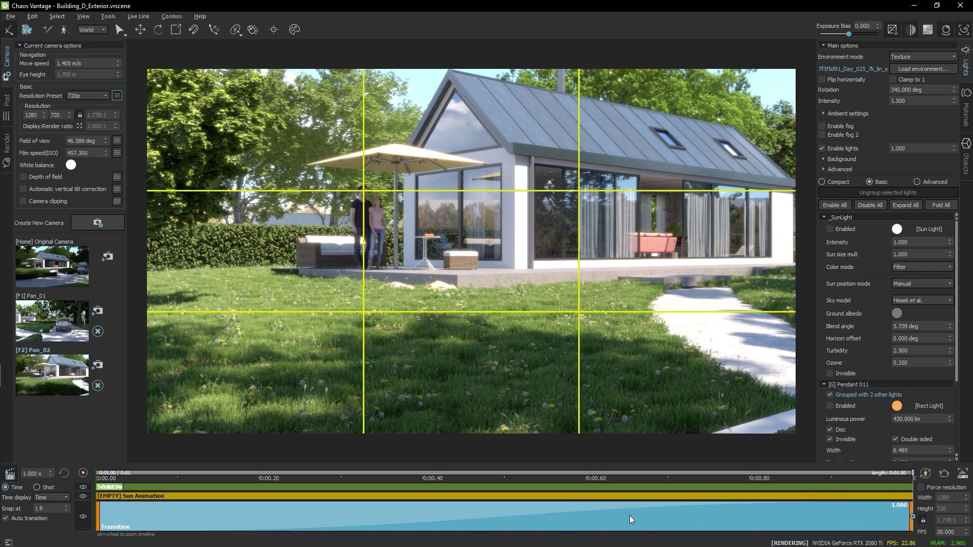
{"action": "mouse_move", "coordinate": [609, 519]}
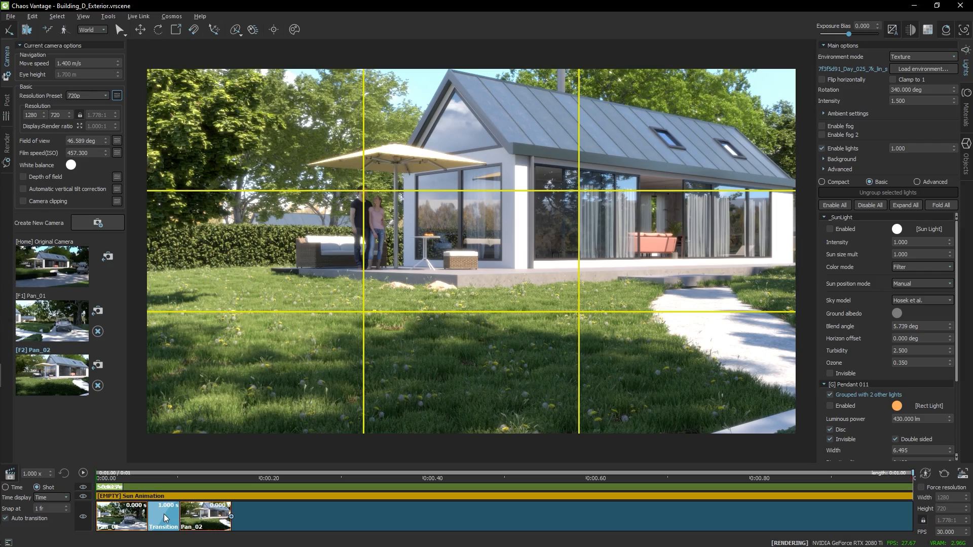
Set the Pan_01-to-Pan_02 transition duration to 5 seconds and play the sequence
{"action": "right_click", "coordinate": [164, 517]}
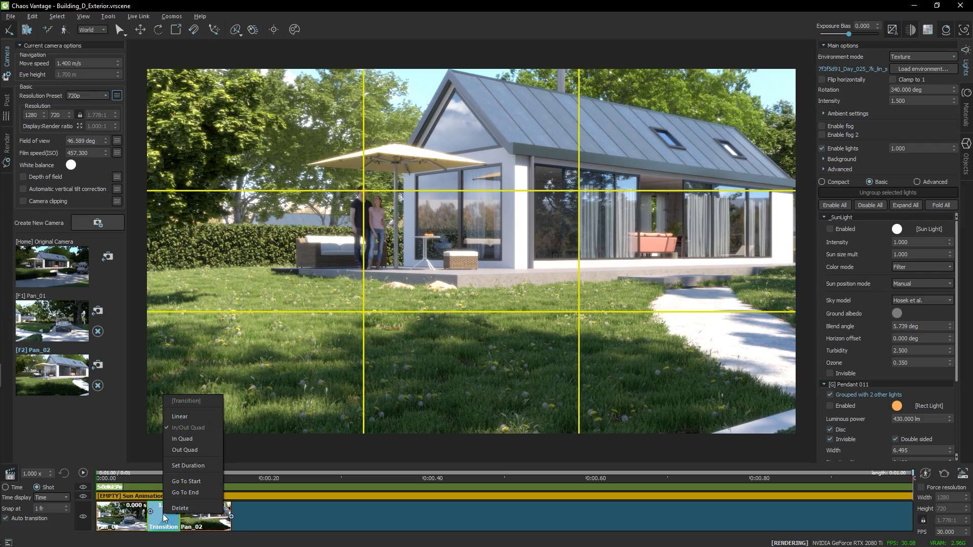
{"action": "left_click", "coordinate": [83, 473]}
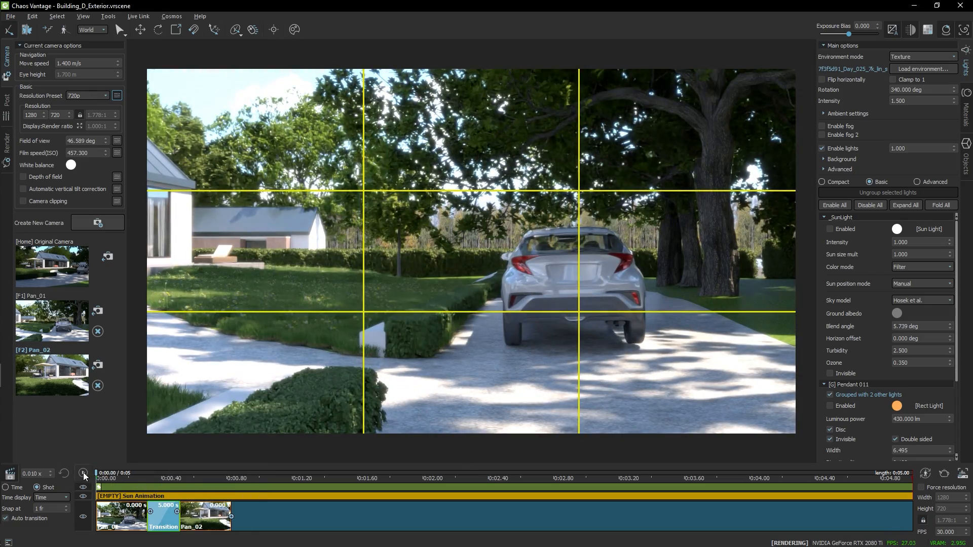
{"action": "left_click", "coordinate": [83, 474]}
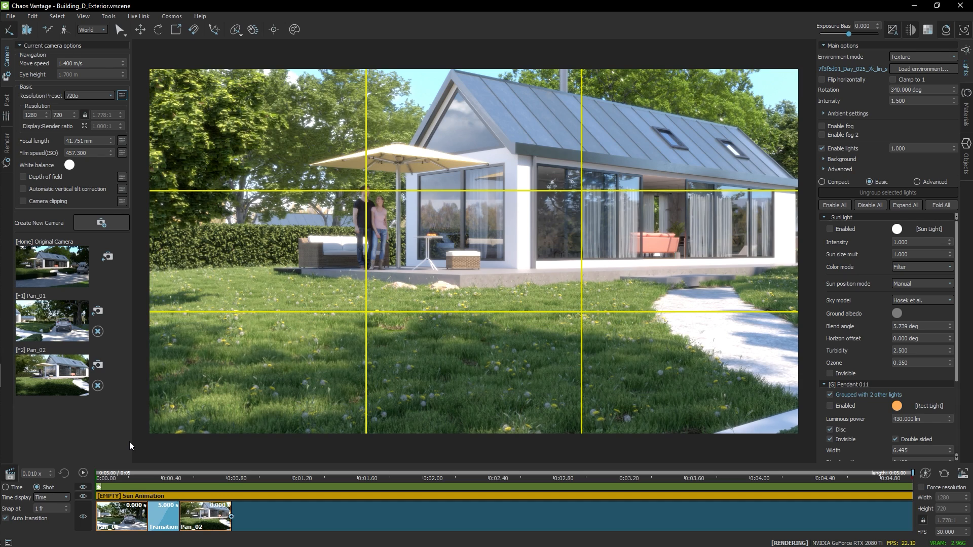
{"action": "mouse_move", "coordinate": [123, 449]}
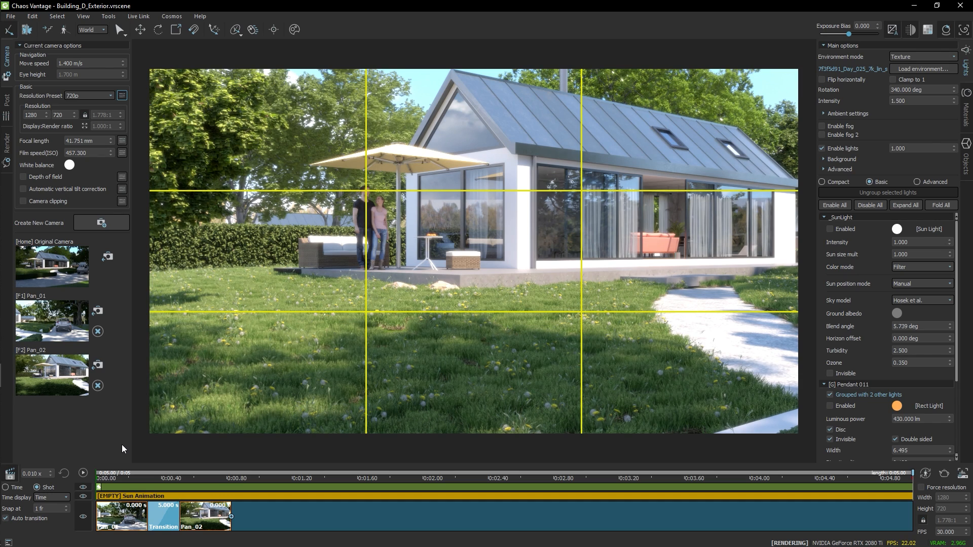
{"action": "mouse_move", "coordinate": [83, 474]}
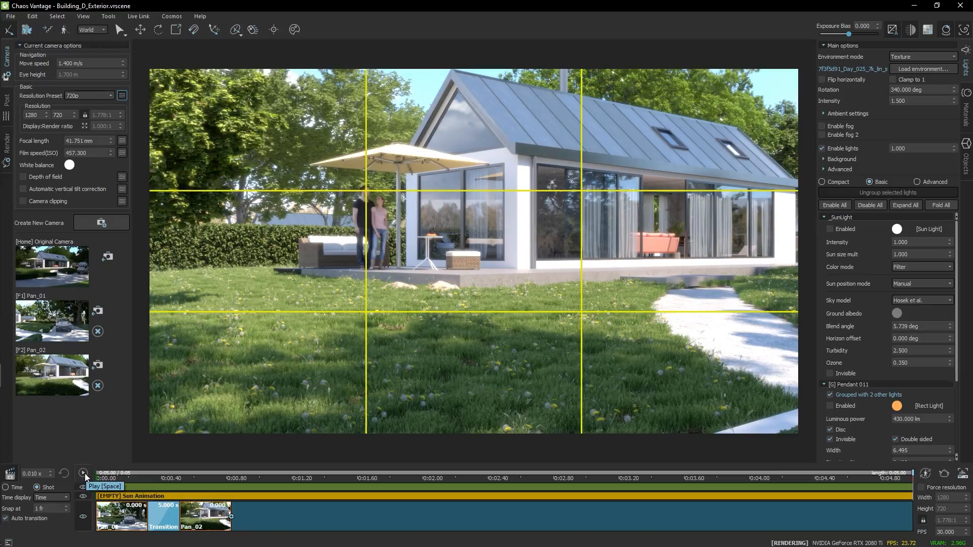
Replay the sequence, rename Camera 3 to Truck_01, and save the close window view as another camera
{"action": "left_click", "coordinate": [83, 474]}
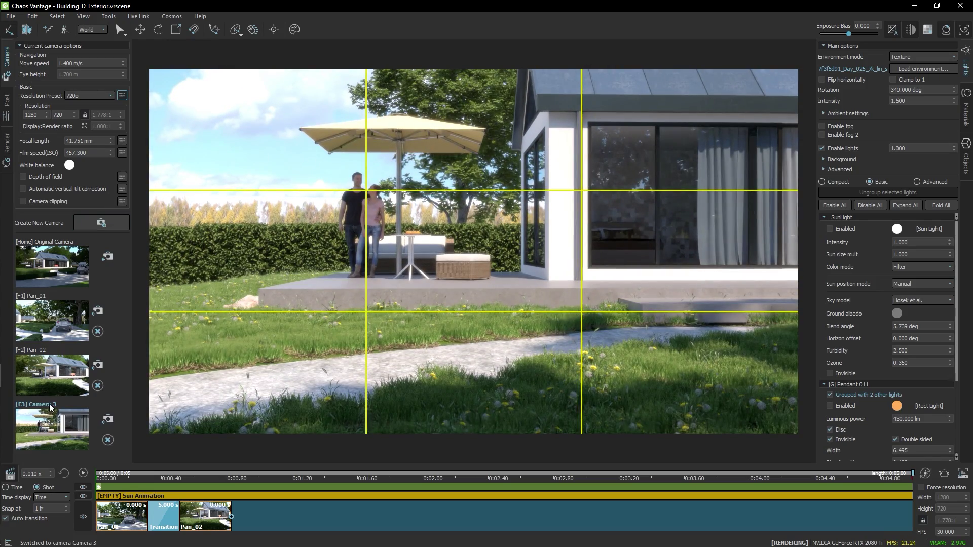
{"action": "double_click", "coordinate": [37, 404]}
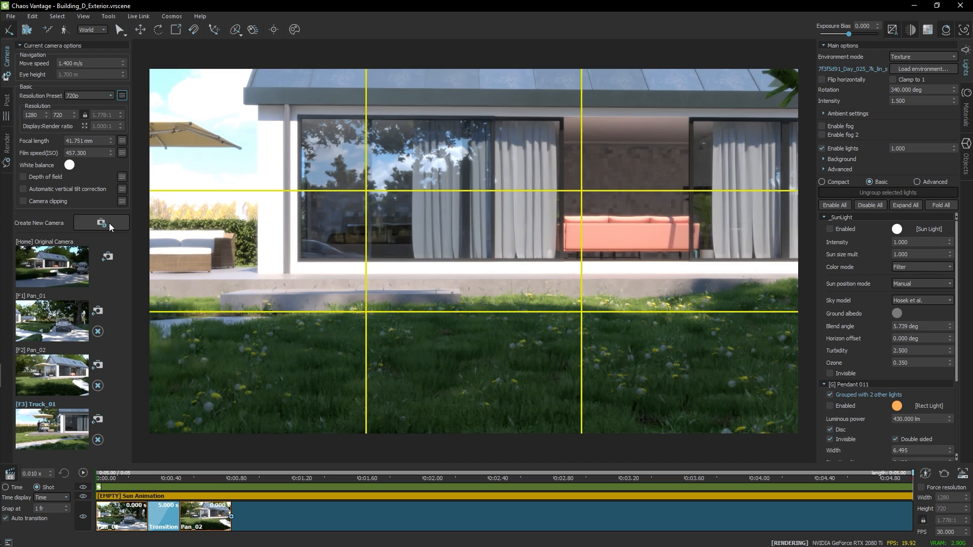
{"action": "left_click", "coordinate": [101, 223]}
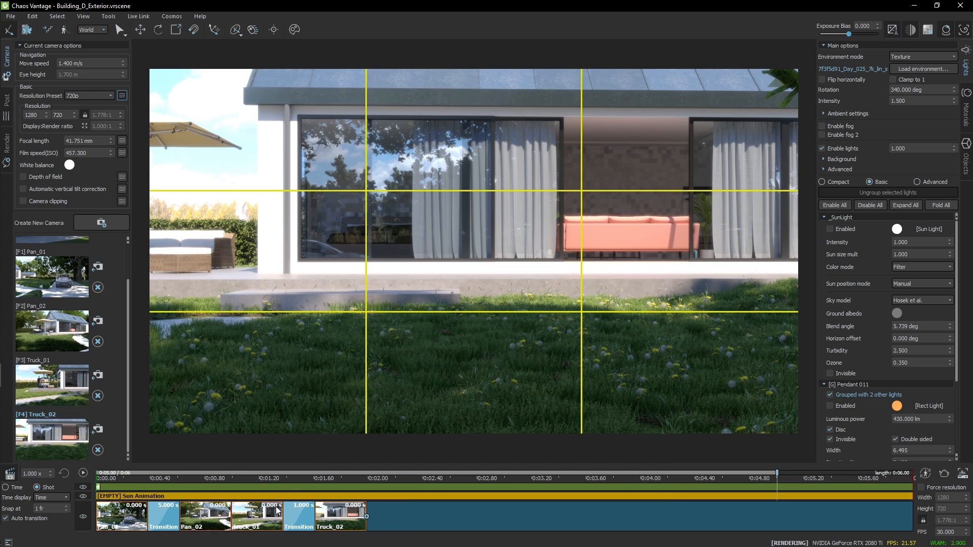
Set the duration of the Truck_01-to-Truck_02 transition
{"action": "right_click", "coordinate": [300, 526]}
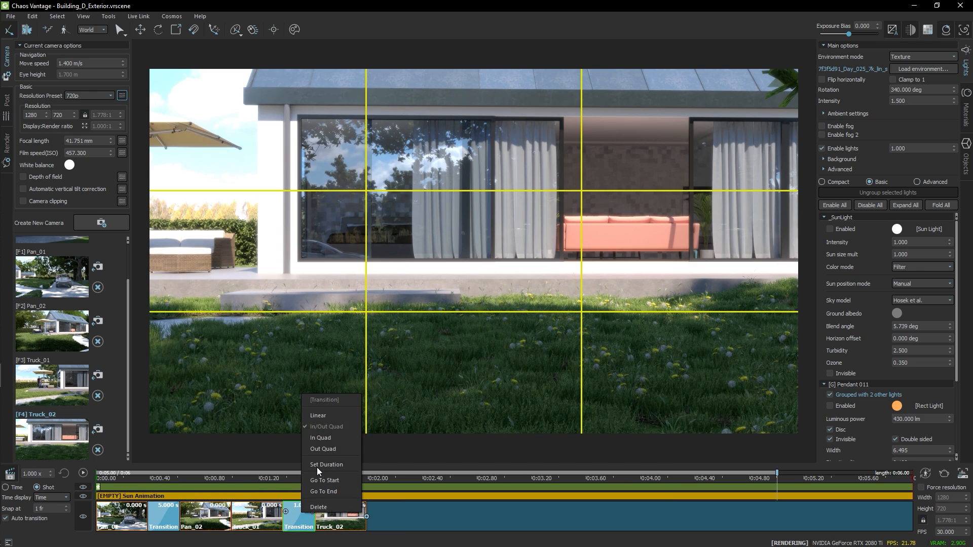
{"action": "left_click", "coordinate": [326, 464]}
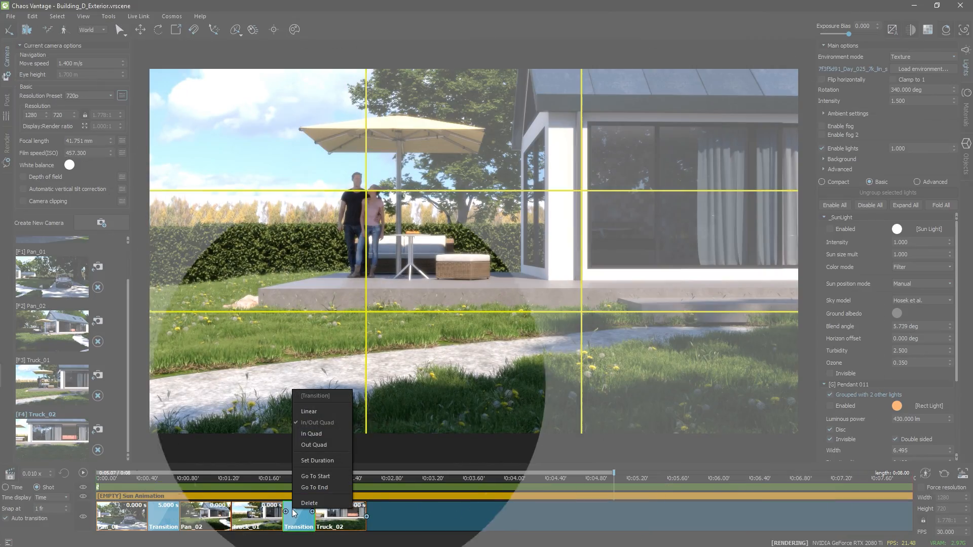
{"action": "mouse_move", "coordinate": [311, 411]}
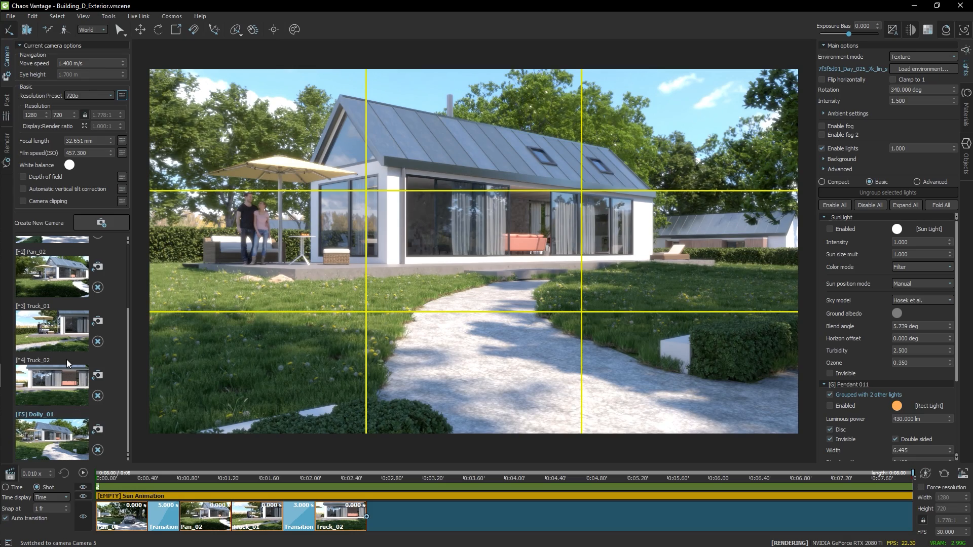
{"action": "mouse_move", "coordinate": [325, 384]}
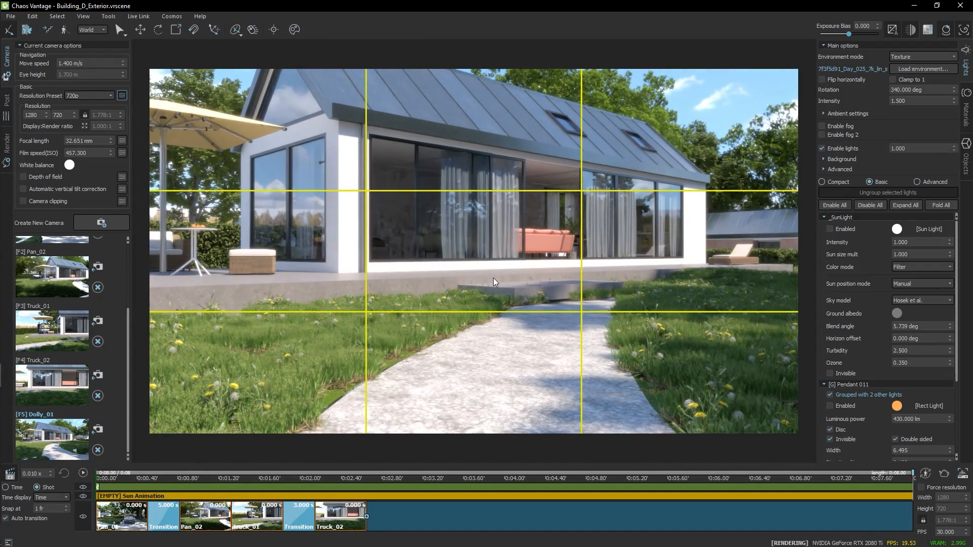
Save the closer view along the garden path as a new camera
{"action": "left_click", "coordinate": [102, 222]}
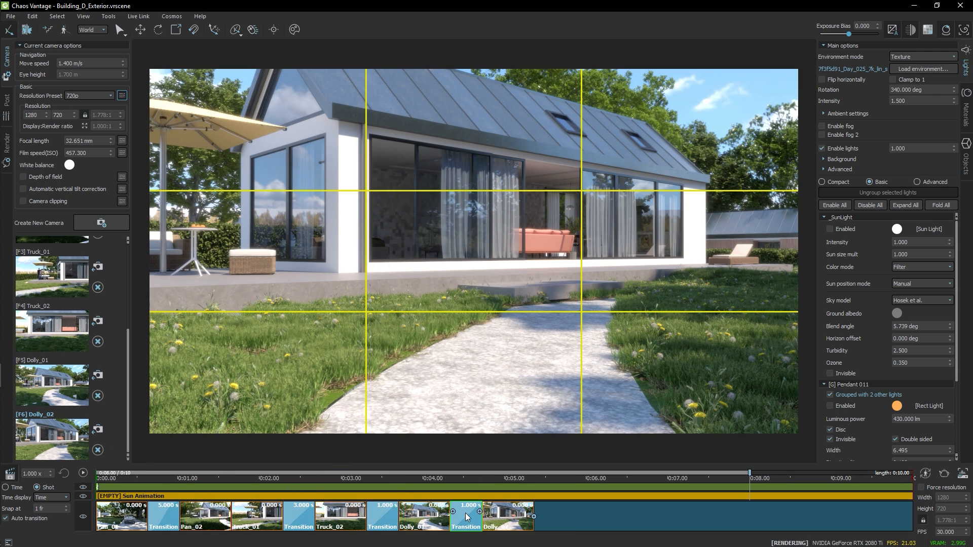
Give the Dolly_01-to-Dolly_02 transition In Quad easing and a 3-second duration
{"action": "right_click", "coordinate": [466, 527]}
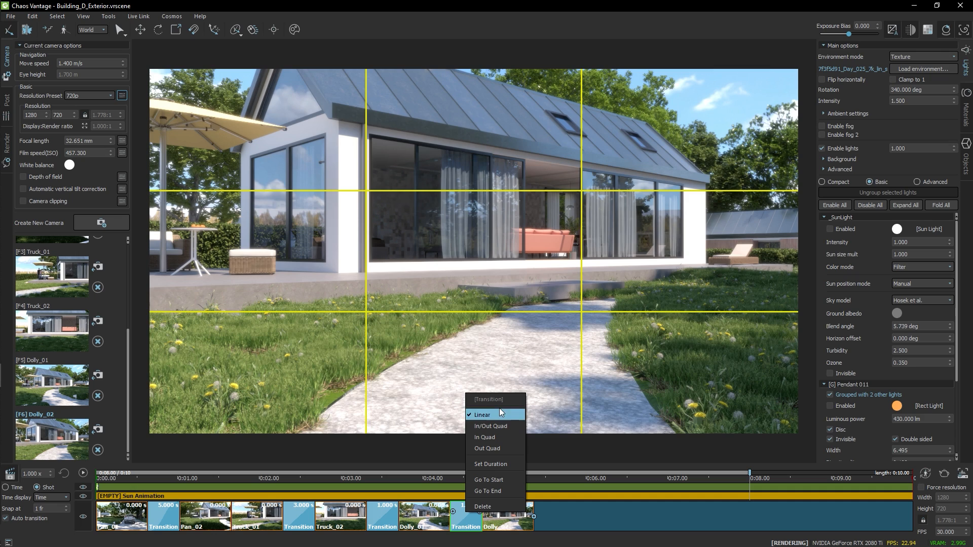
{"action": "mouse_move", "coordinate": [501, 437]}
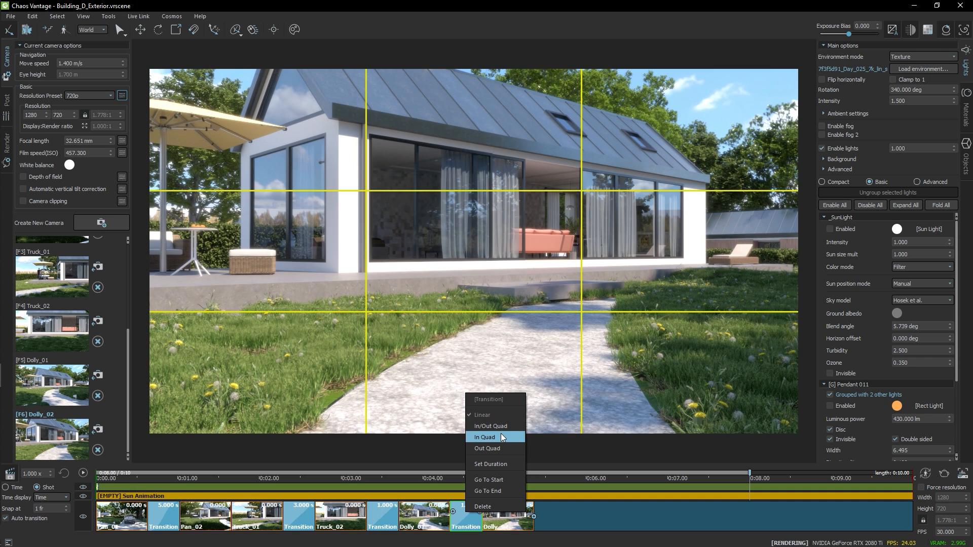
{"action": "left_click", "coordinate": [485, 437]}
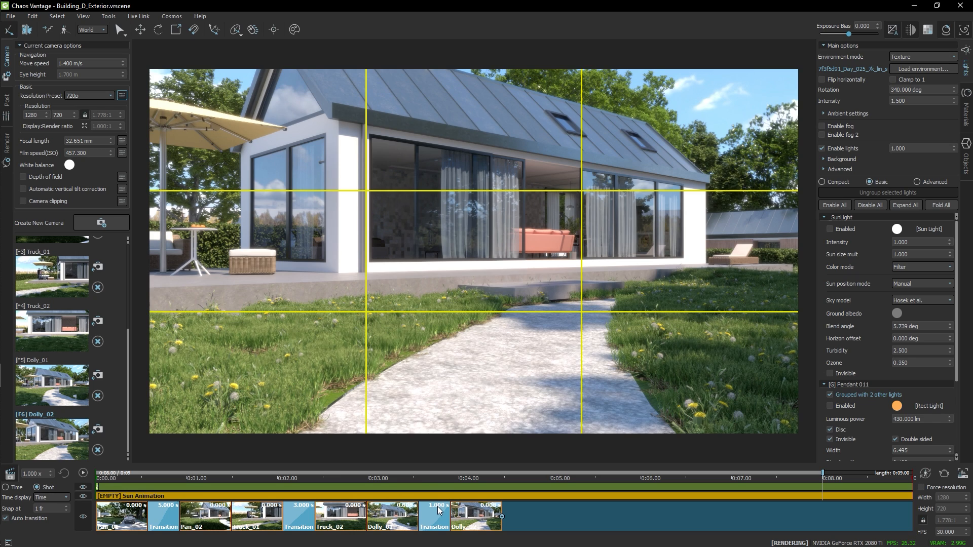
{"action": "left_click", "coordinate": [440, 512]}
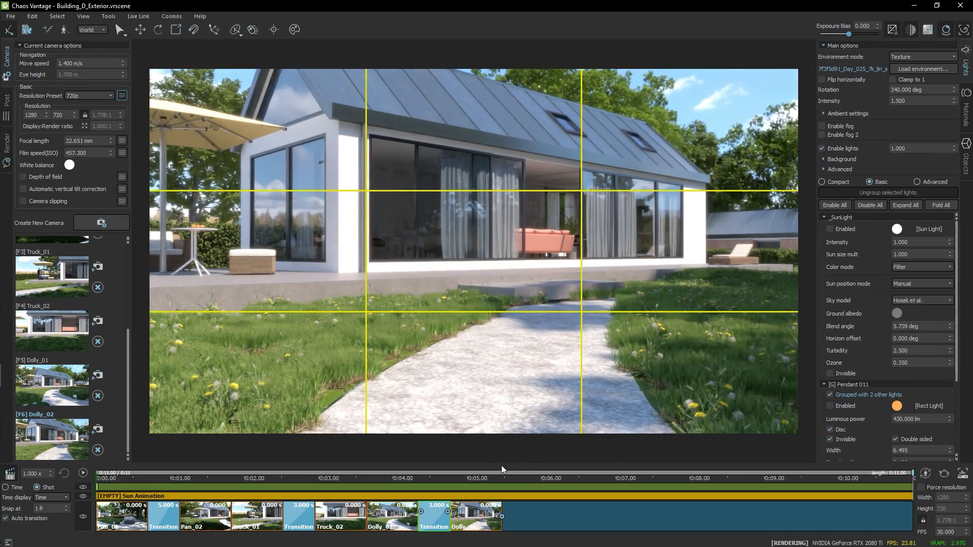
{"action": "left_click", "coordinate": [82, 473]}
{"action": "type", "text": "0.010"}
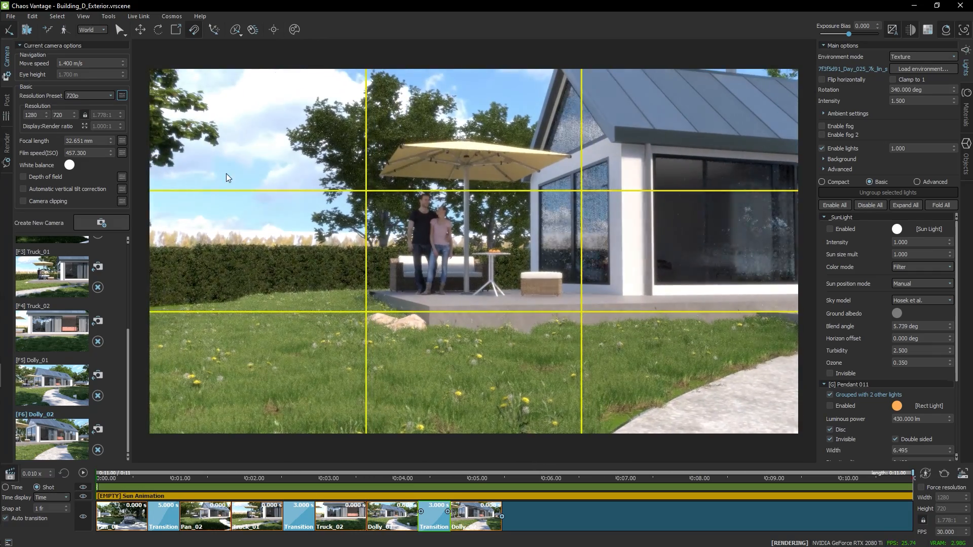
Set the focal length to 69.951 for the lawn view of the terrace
{"action": "type", "text": "69.951"}
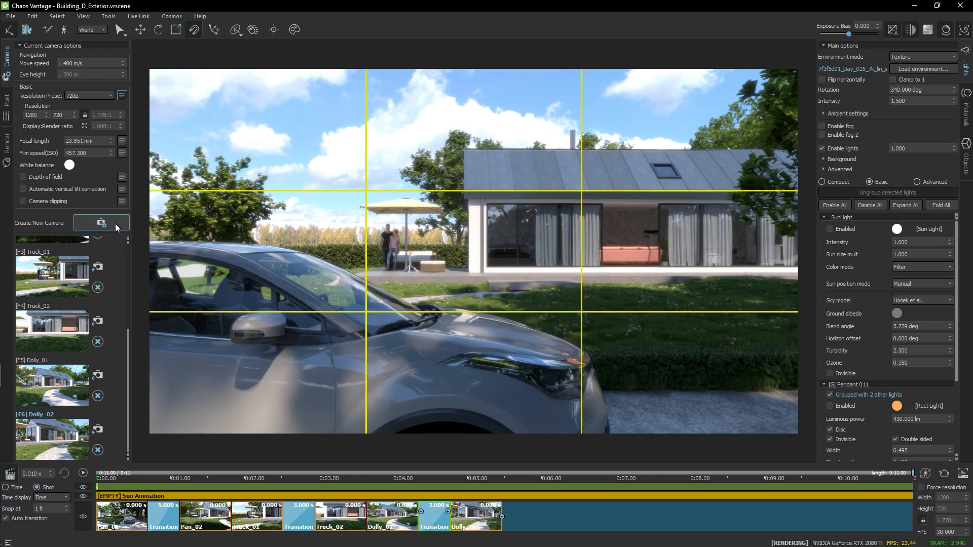
Save the car-side view of the house and couple as camera Zoom_01
{"action": "left_click", "coordinate": [101, 222]}
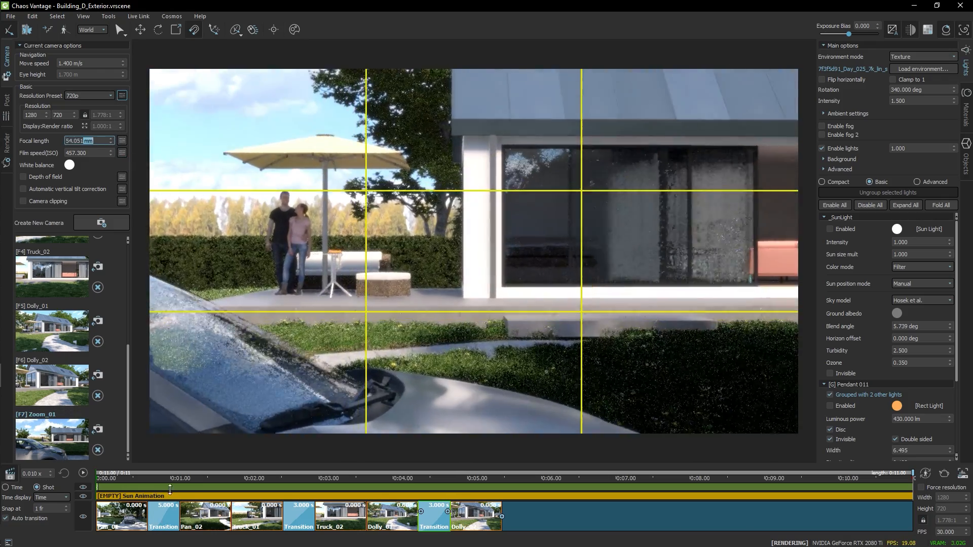
Set the focal length to 98.051 mm and save the close-up as camera Zoom_02
{"action": "type", "text": "98.051"}
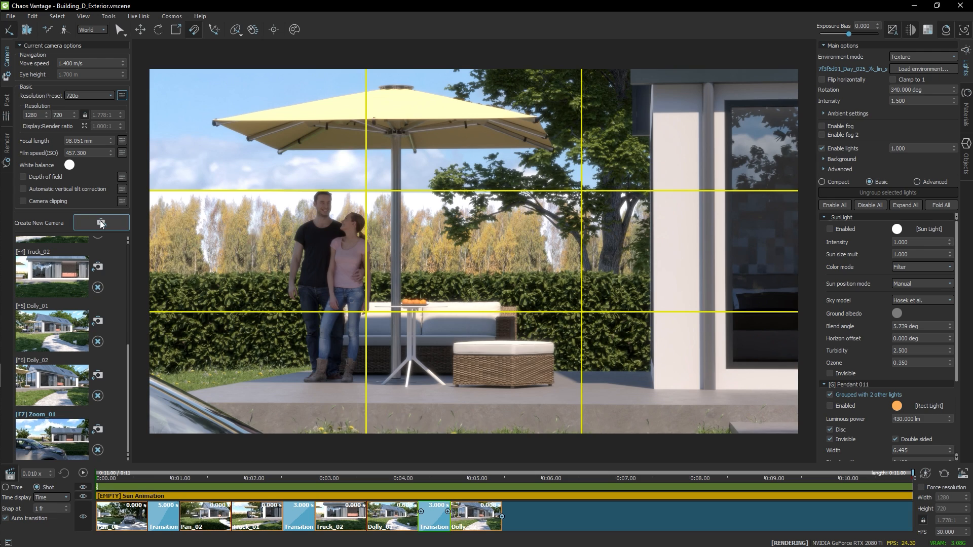
{"action": "left_click", "coordinate": [101, 223]}
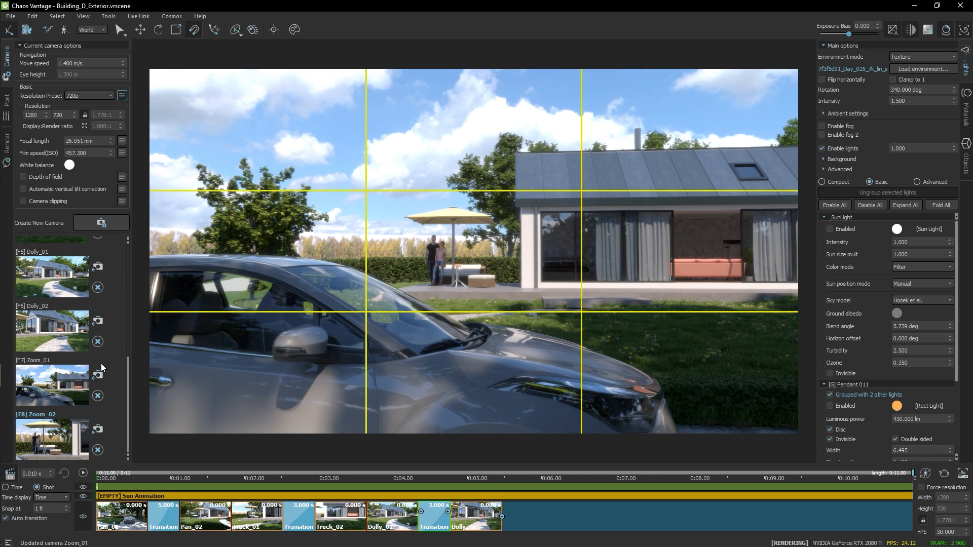
{"action": "mouse_move", "coordinate": [146, 365]}
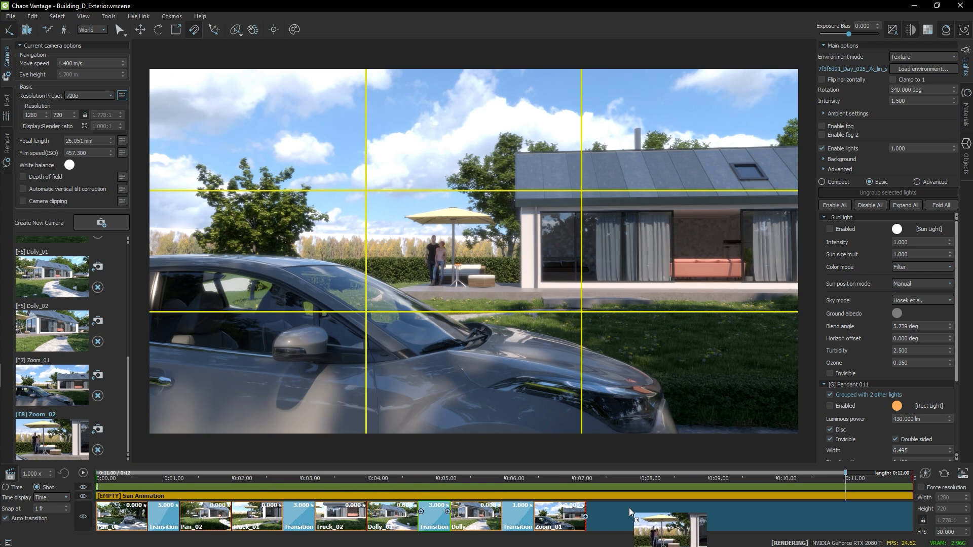
Set the transition between Zoom_01 and Zoom_02 to a 3-second duration
{"action": "right_click", "coordinate": [602, 527]}
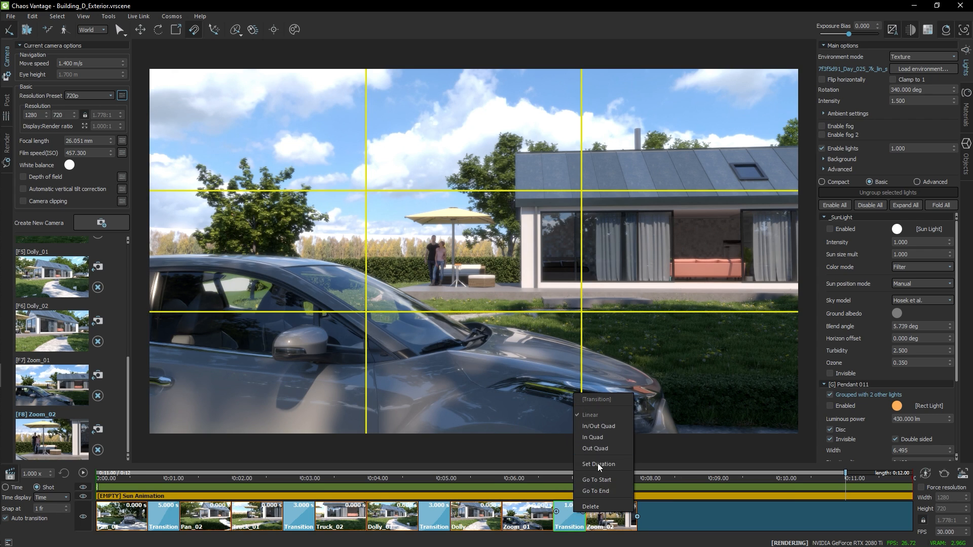
{"action": "left_click", "coordinate": [598, 464]}
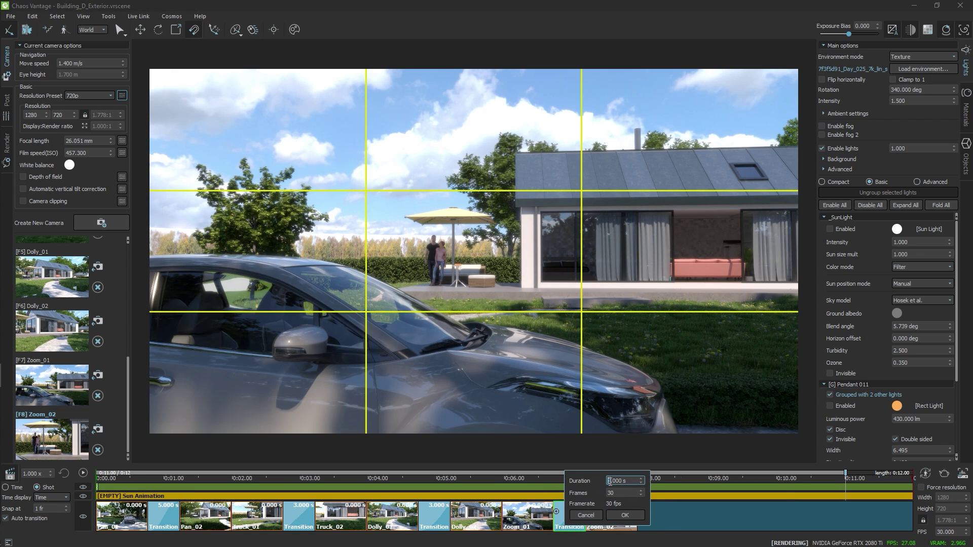
{"action": "left_click", "coordinate": [625, 515]}
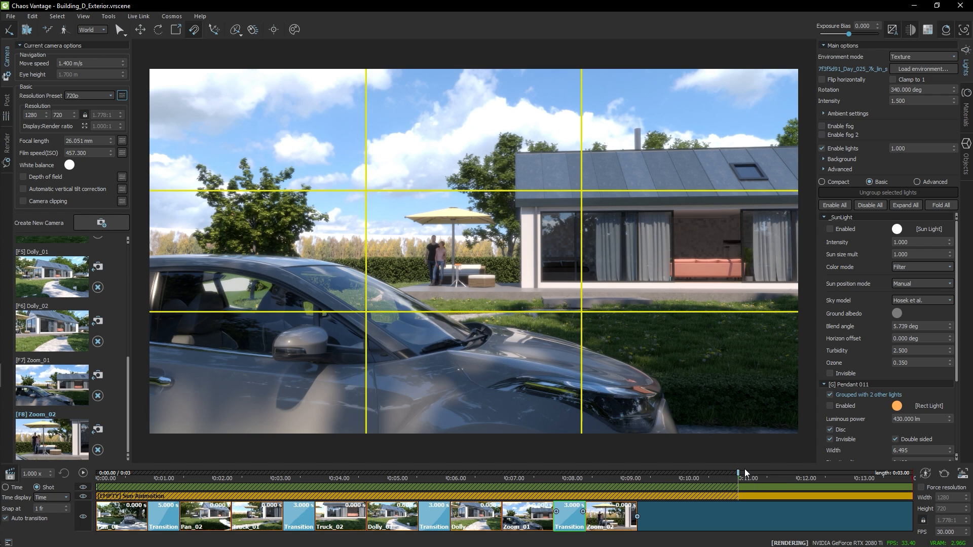
{"action": "mouse_move", "coordinate": [511, 462]}
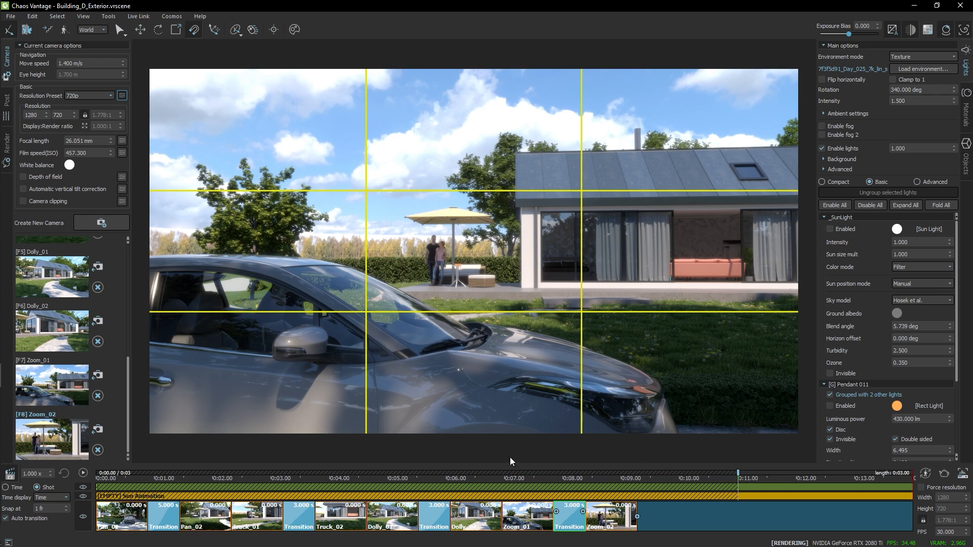
Play and replay the Zoom_01-to-Zoom_02 push-in preview several times
{"action": "left_click", "coordinate": [81, 474]}
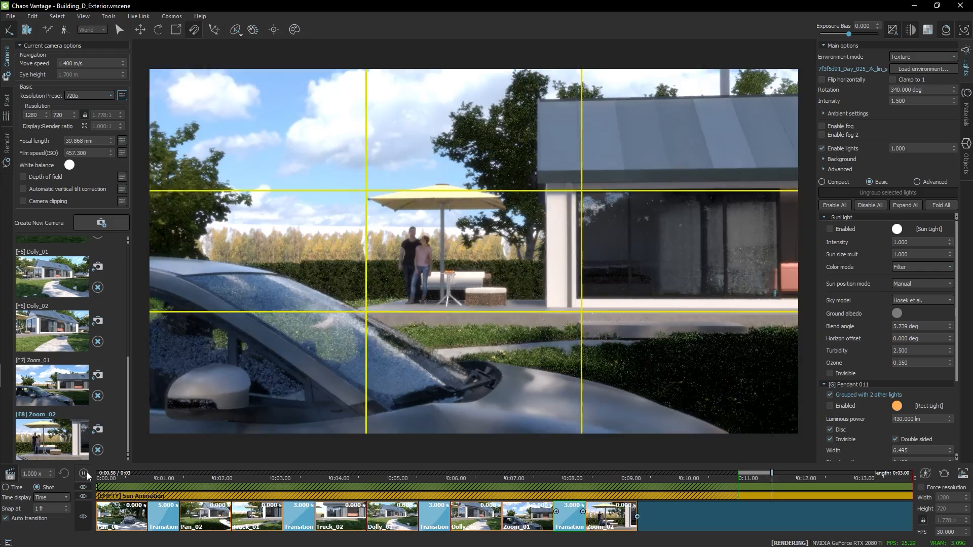
{"action": "left_click", "coordinate": [83, 473]}
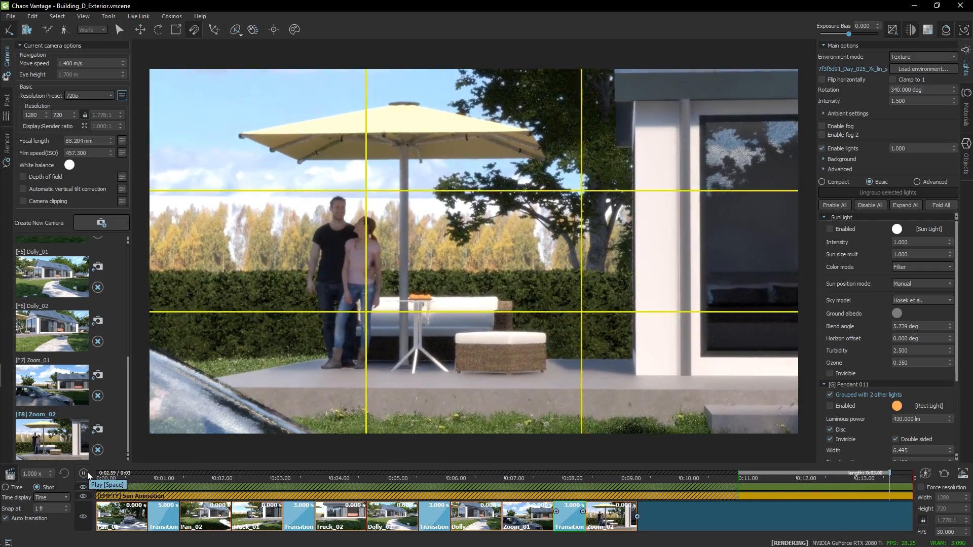
{"action": "left_click", "coordinate": [82, 473]}
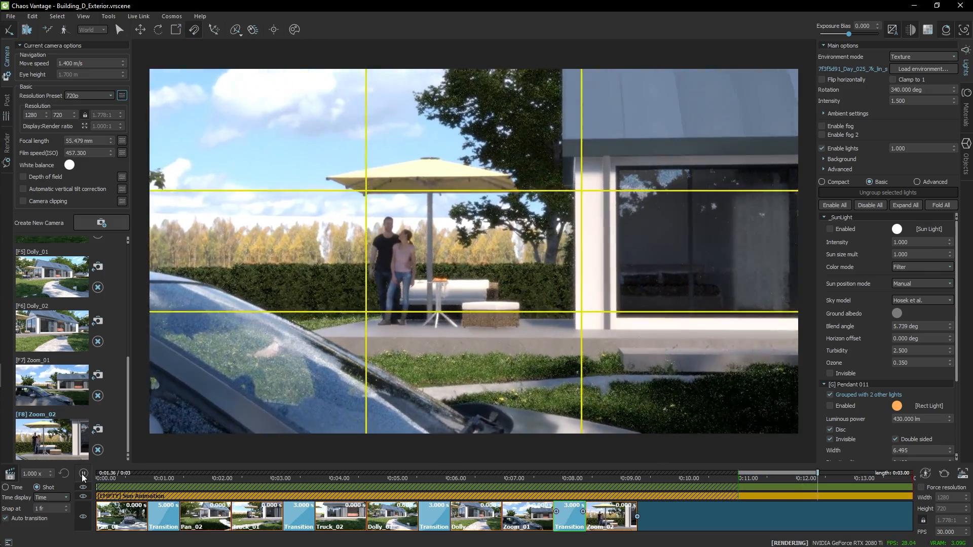
{"action": "left_click", "coordinate": [83, 474]}
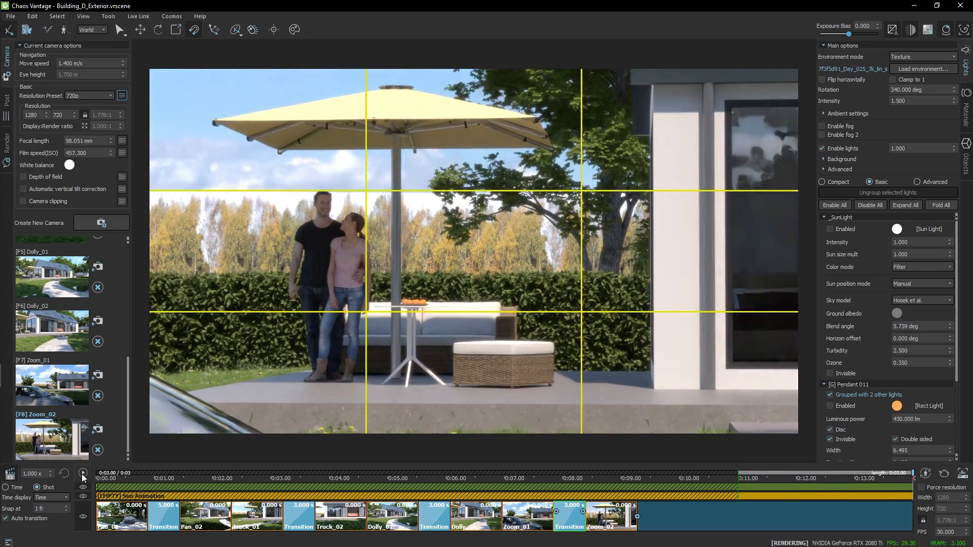
{"action": "left_click", "coordinate": [738, 485]}
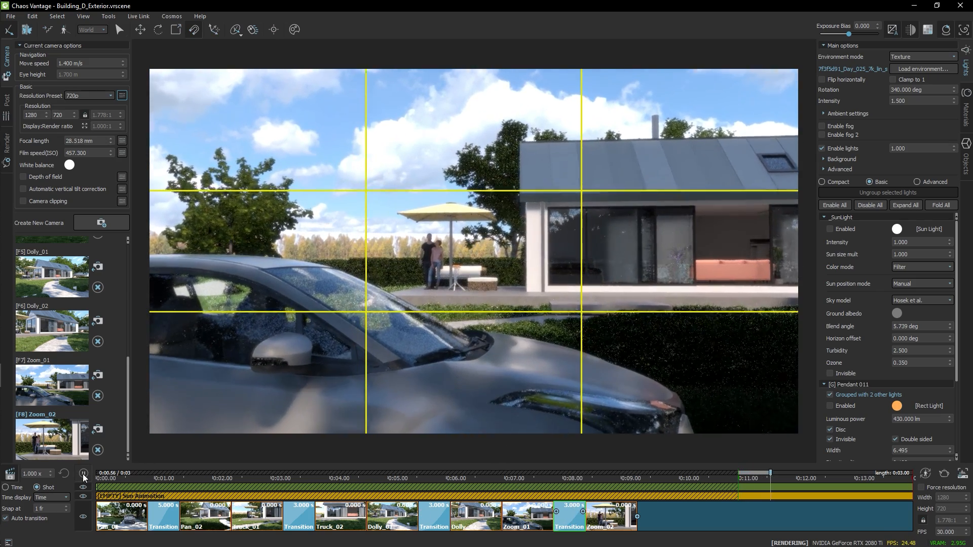
{"action": "left_click", "coordinate": [82, 474]}
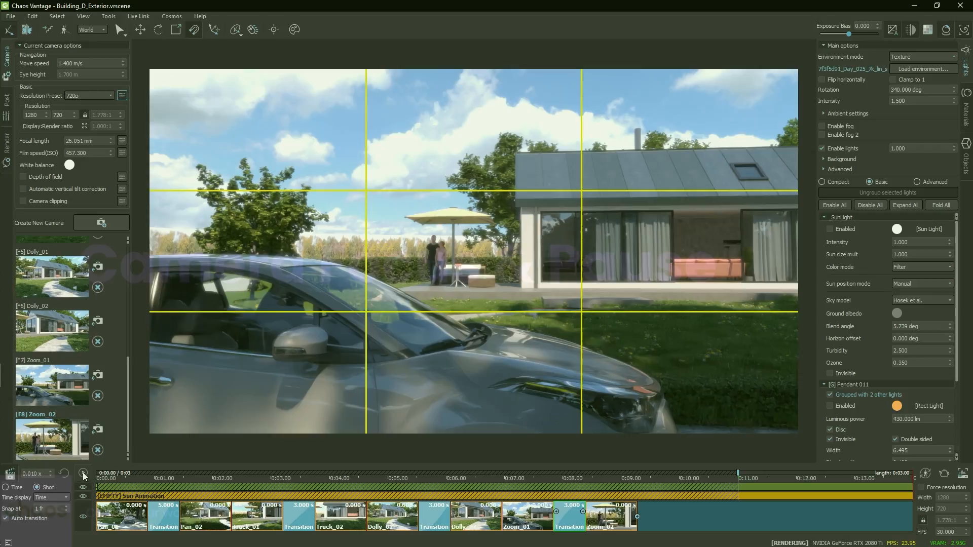
{"action": "left_click", "coordinate": [83, 474]}
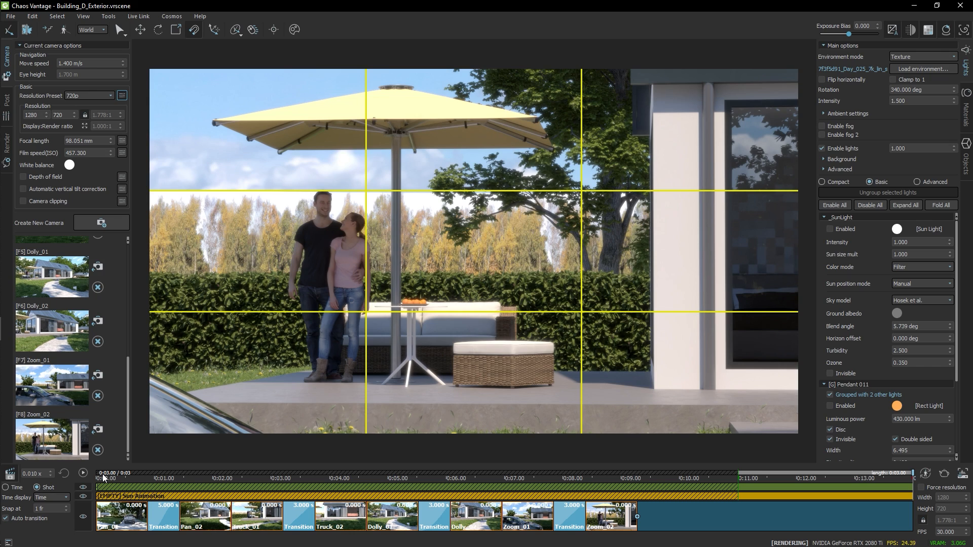
{"action": "mouse_move", "coordinate": [430, 301]}
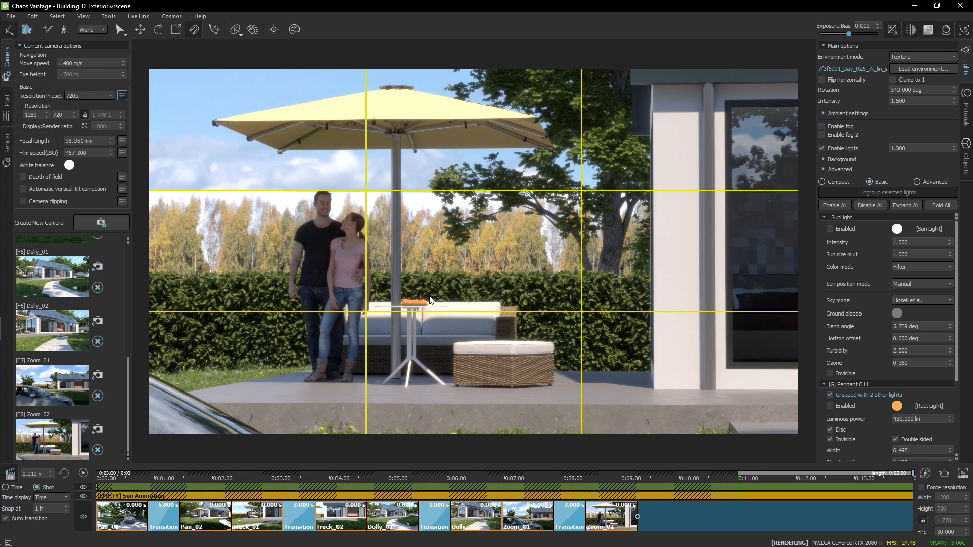
{"action": "mouse_move", "coordinate": [262, 407]}
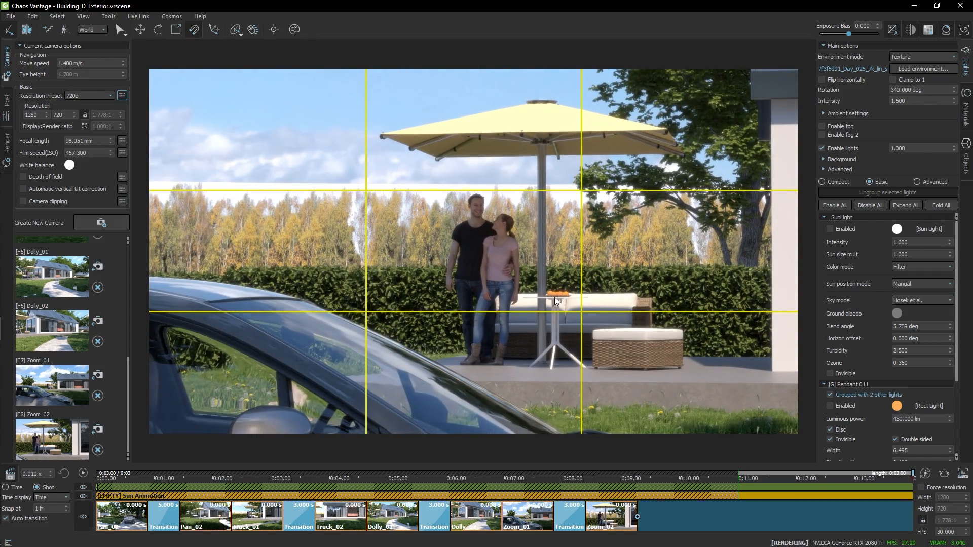
Enable depth of field at F-Number 1.2 with polygonal bokeh, then pick focus points in the viewport
{"action": "left_click", "coordinate": [23, 177]}
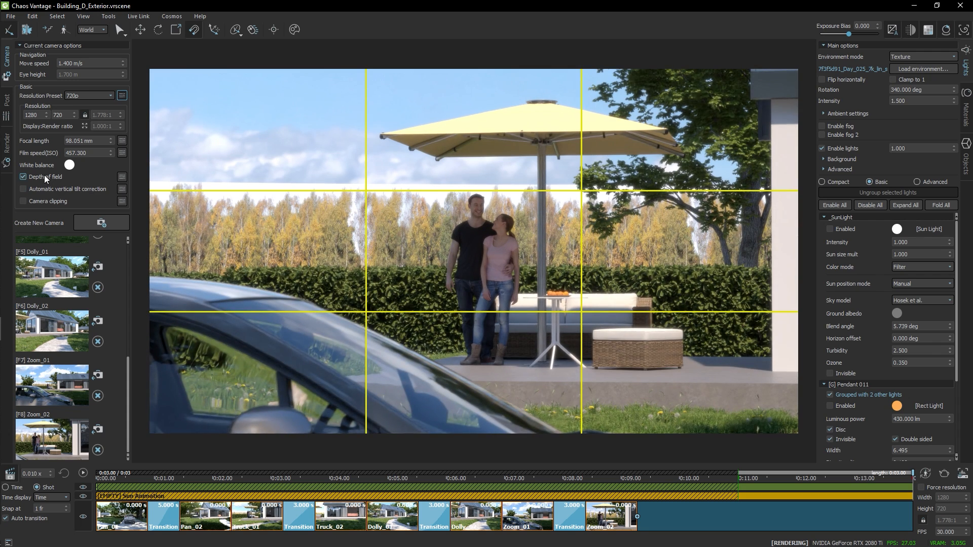
{"action": "left_click", "coordinate": [23, 176]}
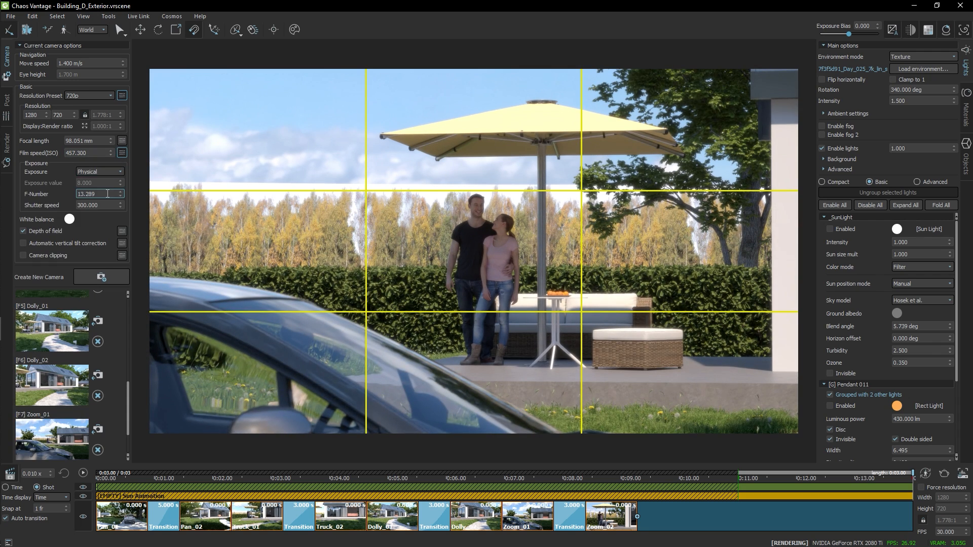
{"action": "type", "text": "1.200"}
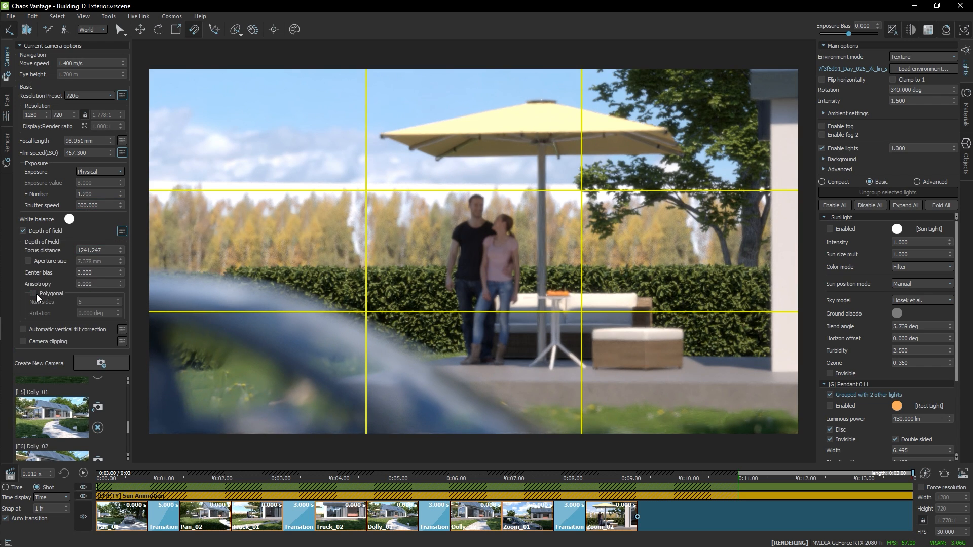
{"action": "left_click", "coordinate": [33, 293]}
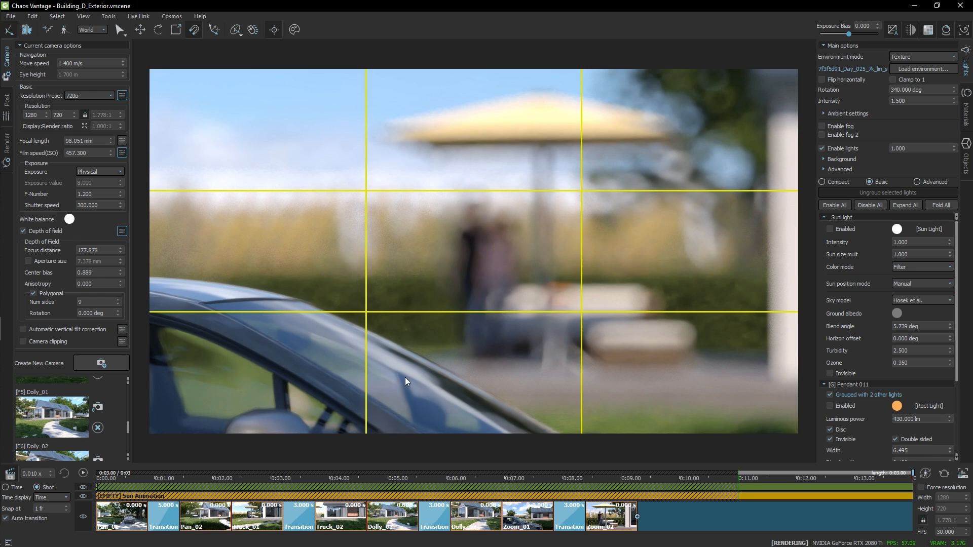
{"action": "left_click", "coordinate": [102, 363]}
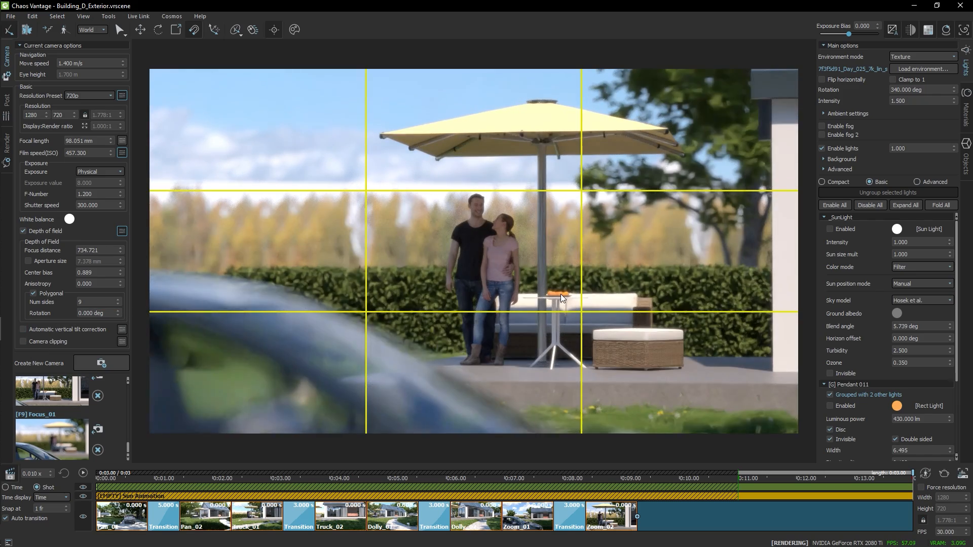
{"action": "left_click", "coordinate": [102, 363]}
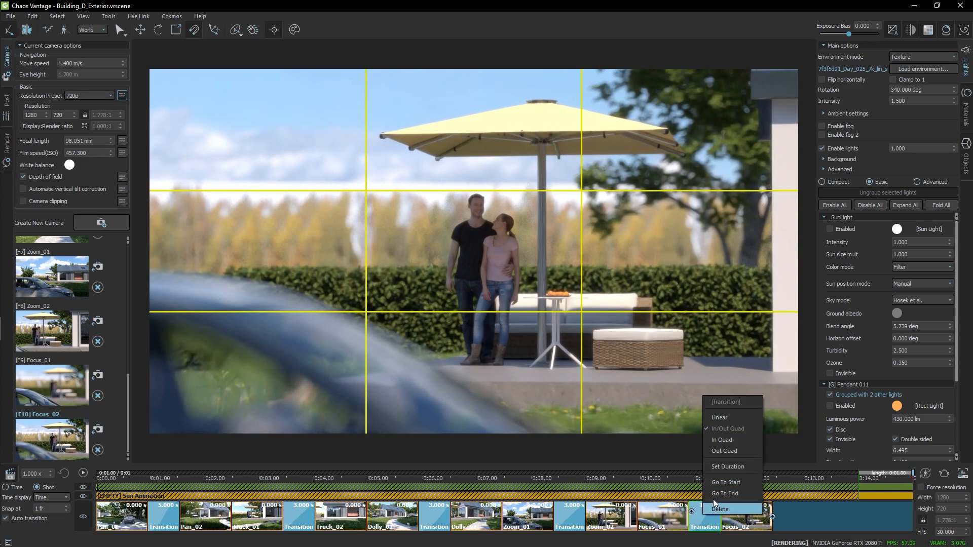
Set the Focus transition to 2 seconds and scrub the playhead to preview the rack focus
{"action": "left_click", "coordinate": [728, 466]}
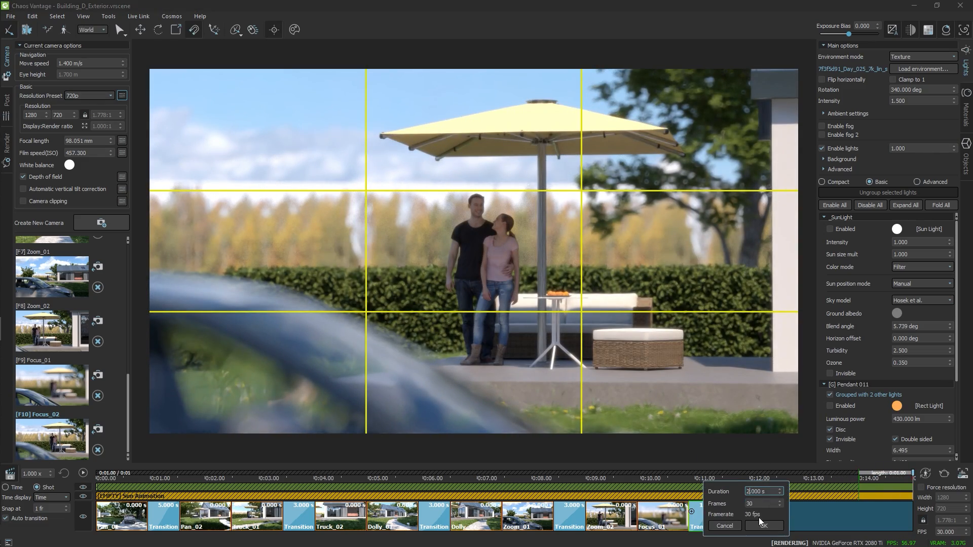
{"action": "left_click", "coordinate": [764, 526]}
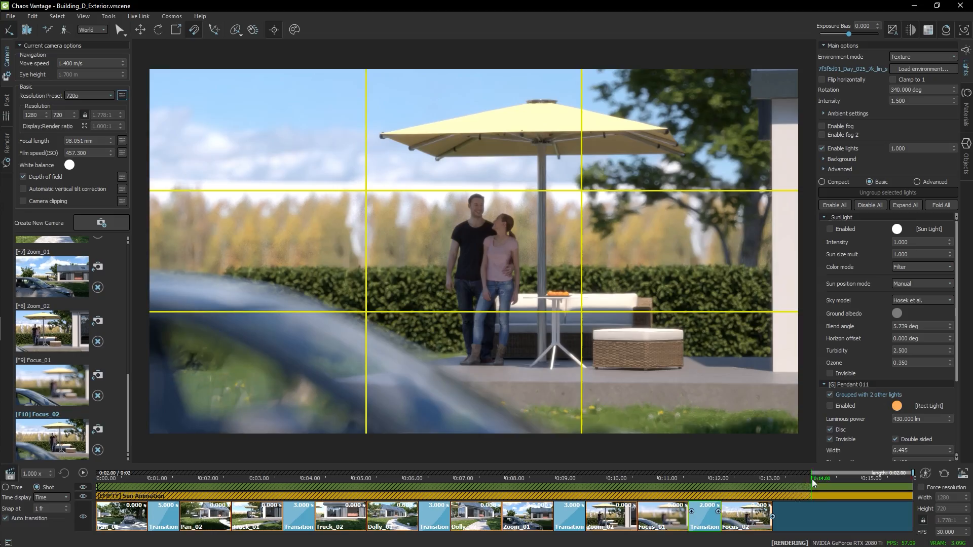
{"action": "left_click_drag", "start_coordinate": [813, 478], "coordinate": [713, 473]}
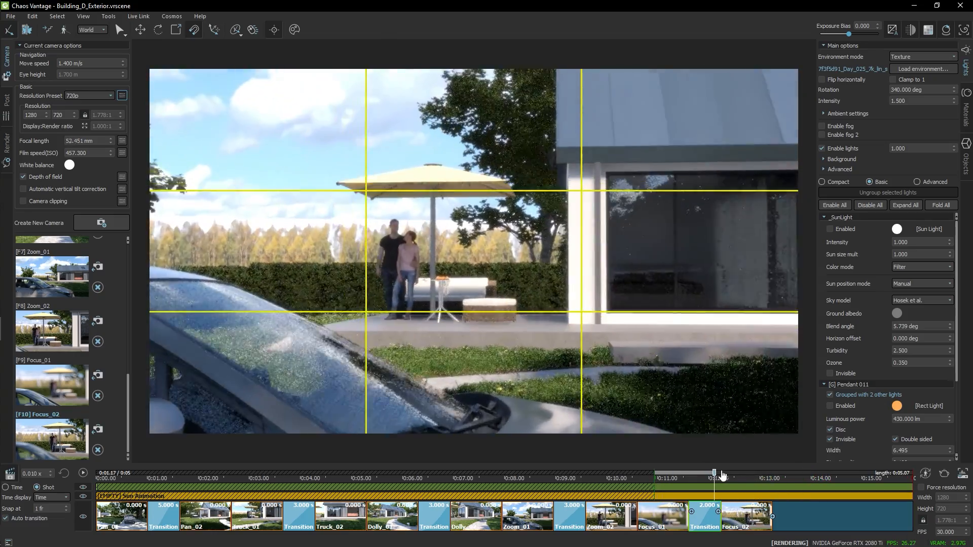
{"action": "left_click_drag", "start_coordinate": [714, 475], "coordinate": [768, 475]}
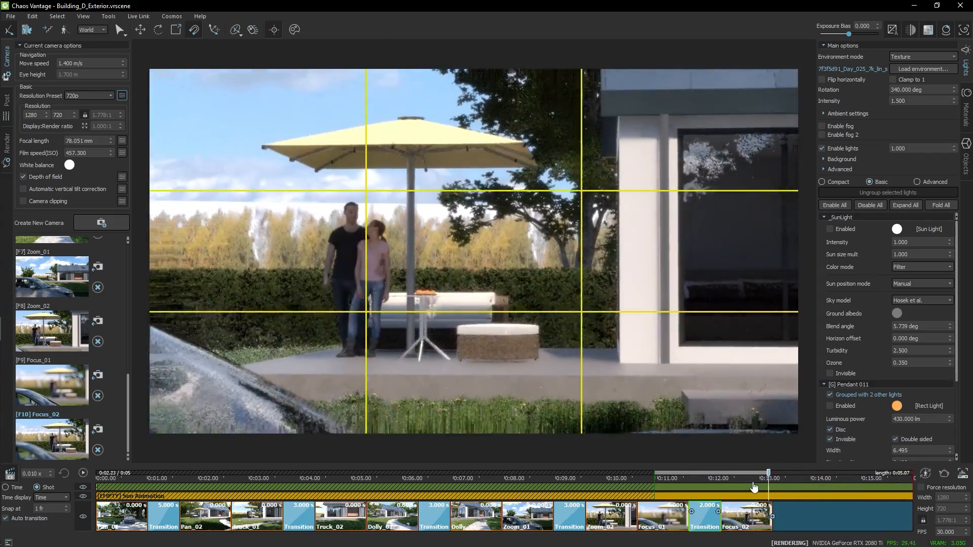
{"action": "left_click_drag", "start_coordinate": [768, 478], "coordinate": [657, 478]}
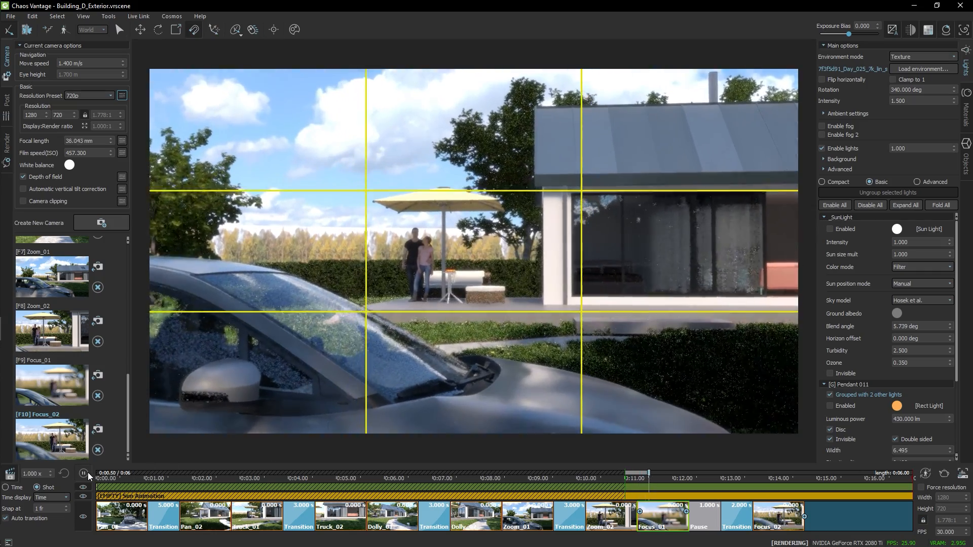
Play the full 17-second camera sequence through to the Focus_02 ending
{"action": "left_click", "coordinate": [84, 474]}
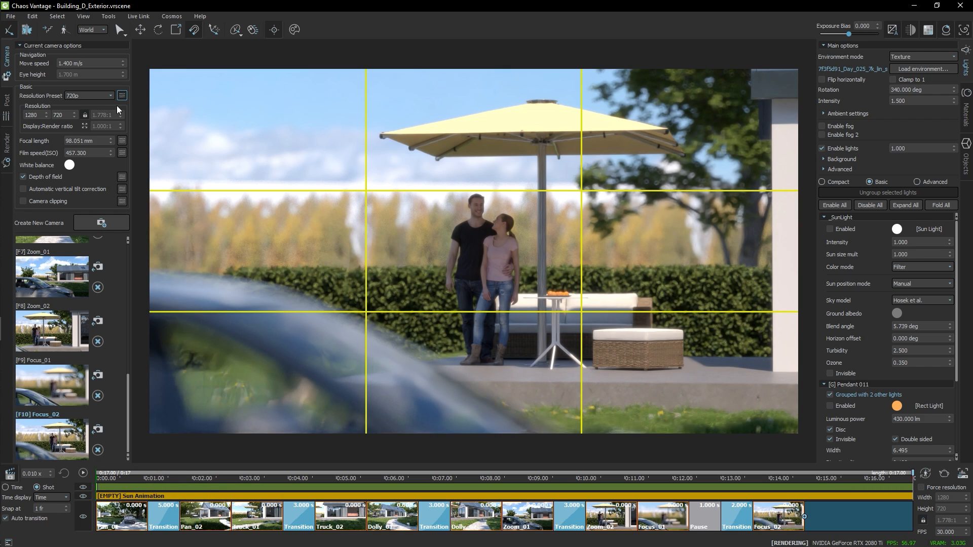
{"action": "mouse_move", "coordinate": [33, 39]}
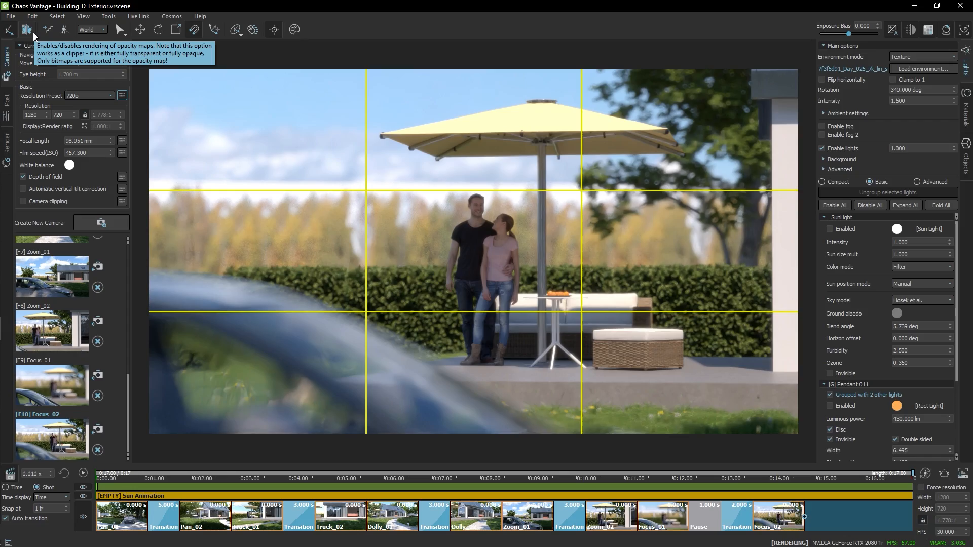
Open the Render setup dialog from the toolbar
{"action": "left_click", "coordinate": [35, 29]}
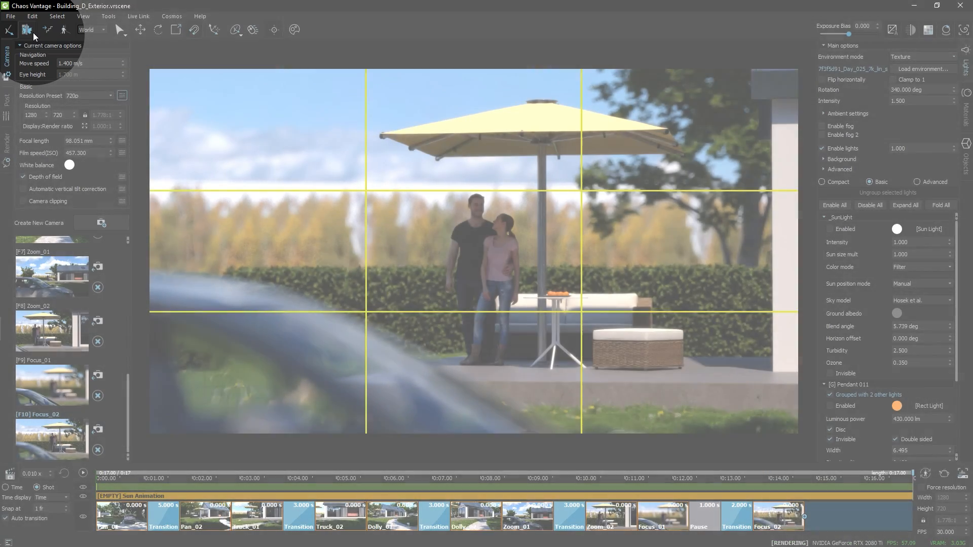
{"action": "left_click", "coordinate": [5, 99]}
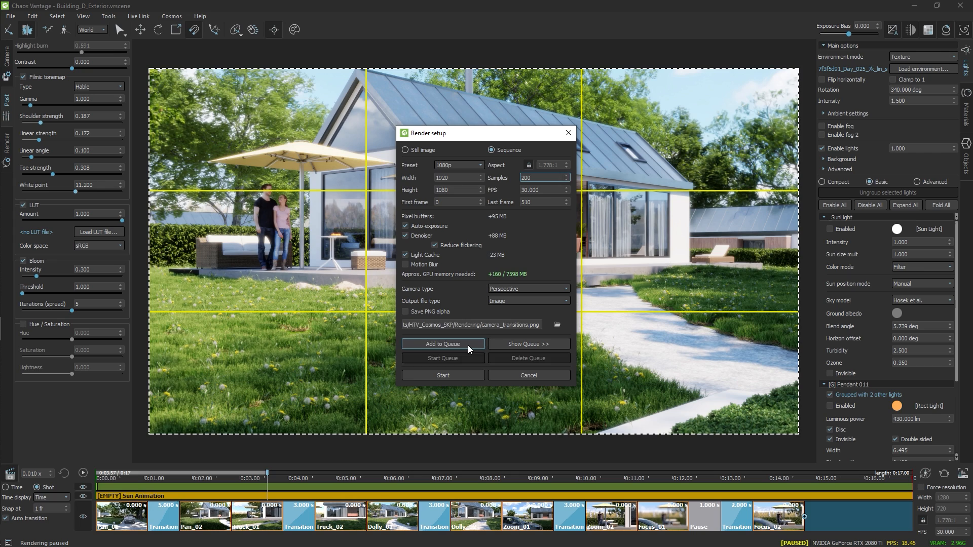
Queue 1080p sequence renders for frames 0–510 and 300–510, then start the queue
{"action": "left_click", "coordinate": [443, 343]}
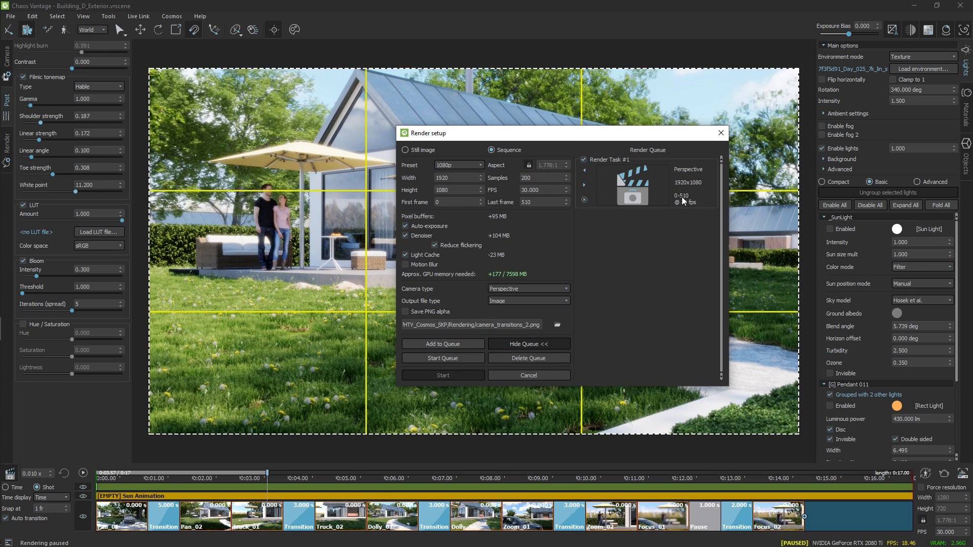
{"action": "left_click", "coordinate": [454, 202]}
{"action": "type", "text": "300"}
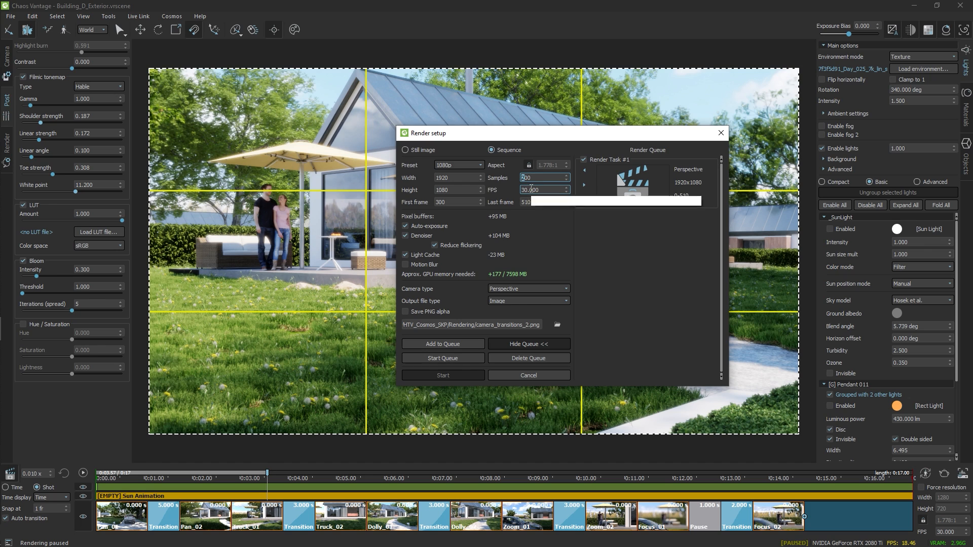
{"action": "left_click", "coordinate": [442, 343]}
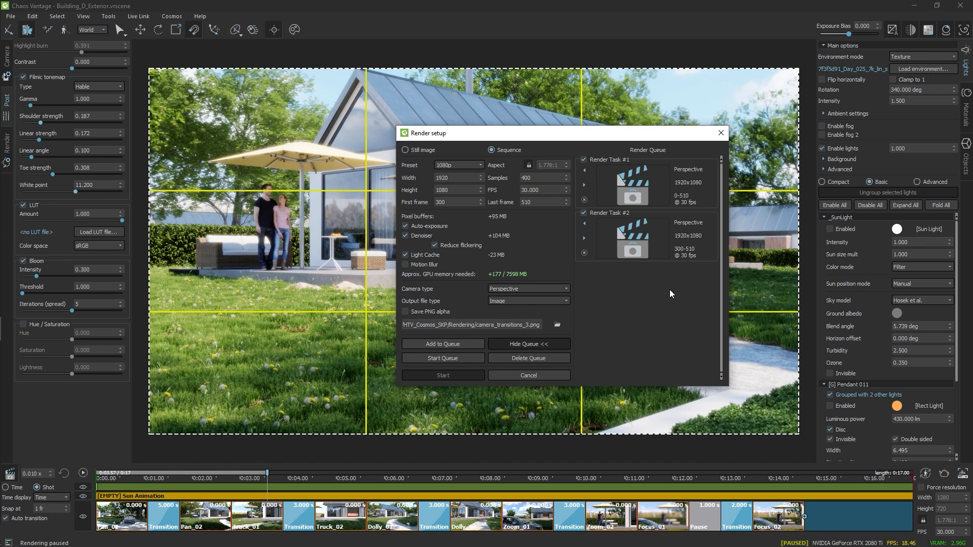
{"action": "left_click", "coordinate": [443, 375]}
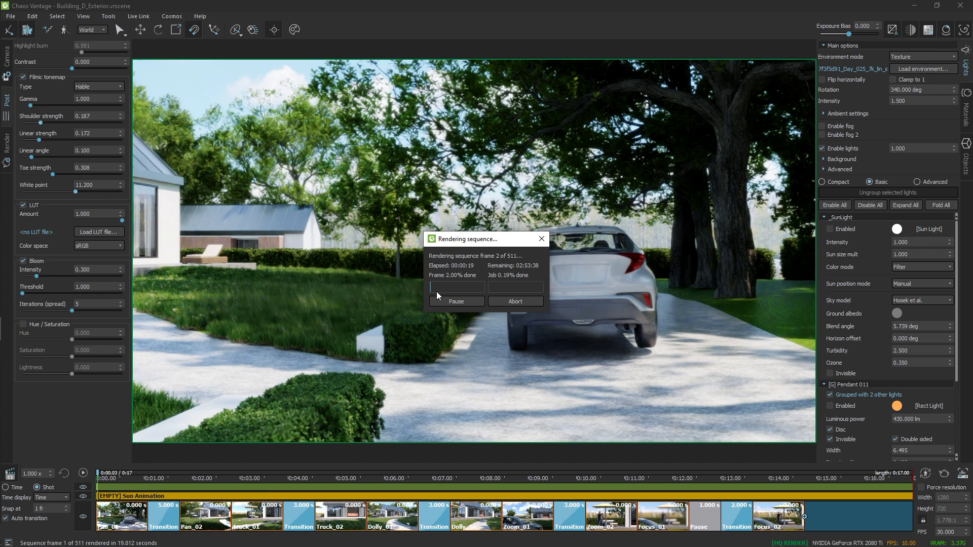